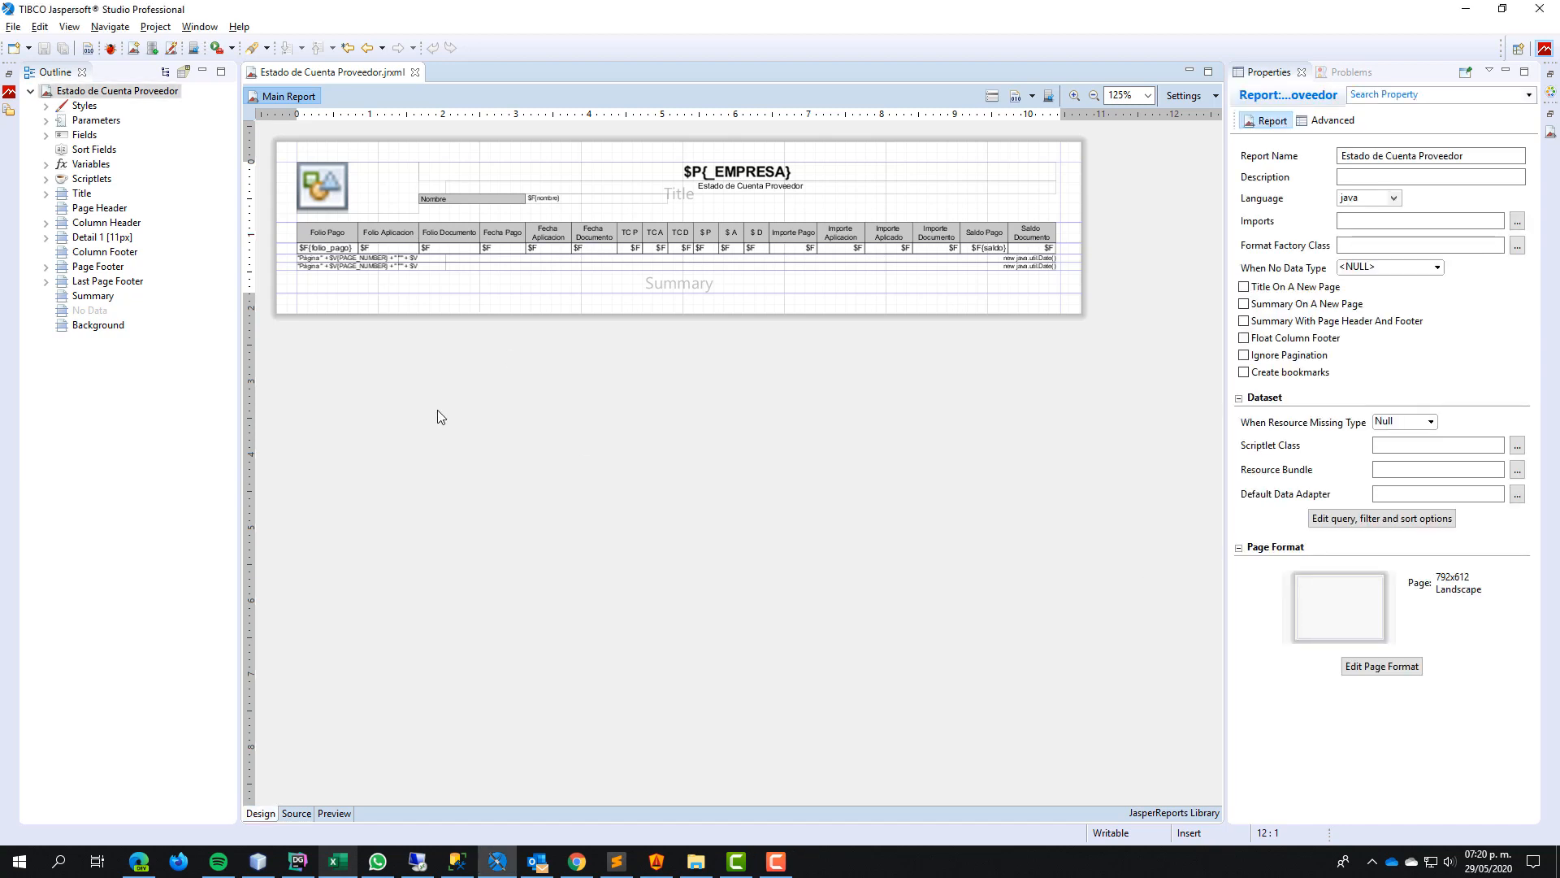
mouse_move(552, 317)
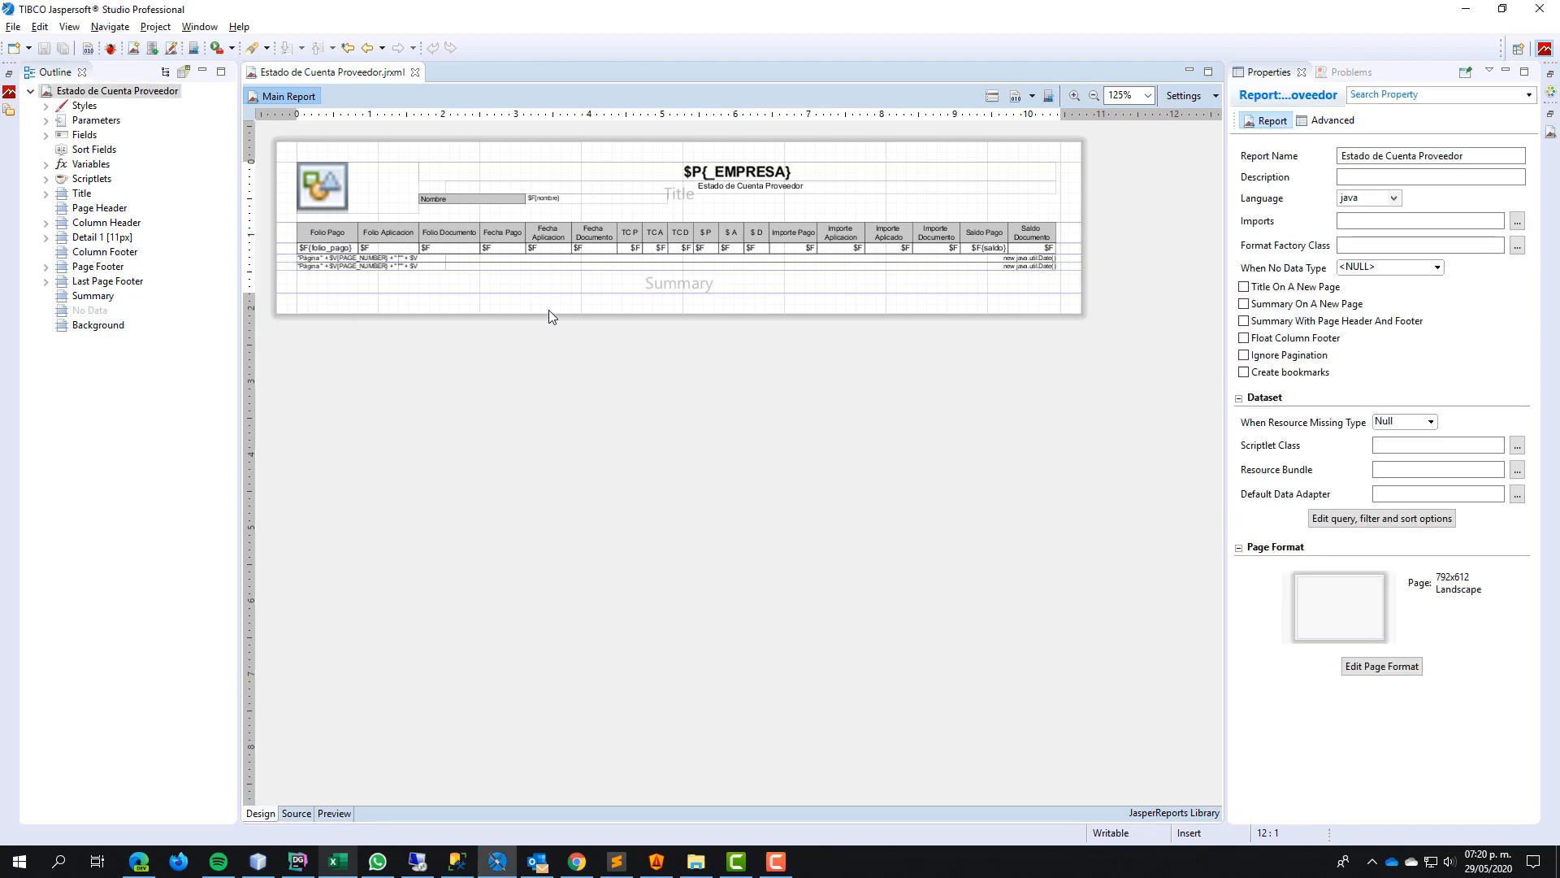
mouse_move(572, 312)
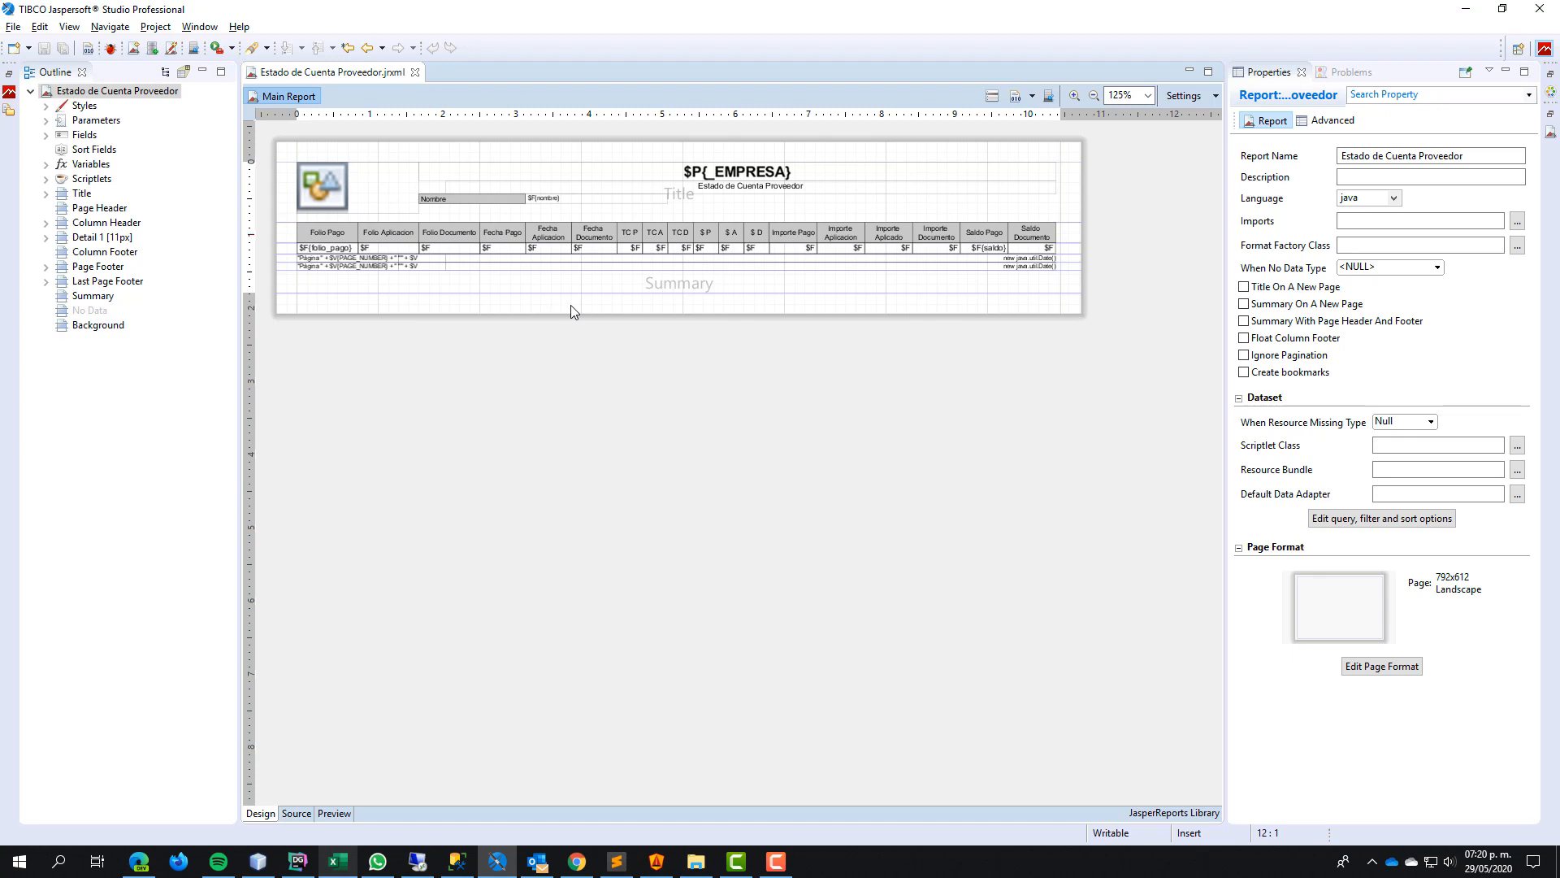
mouse_move(333, 826)
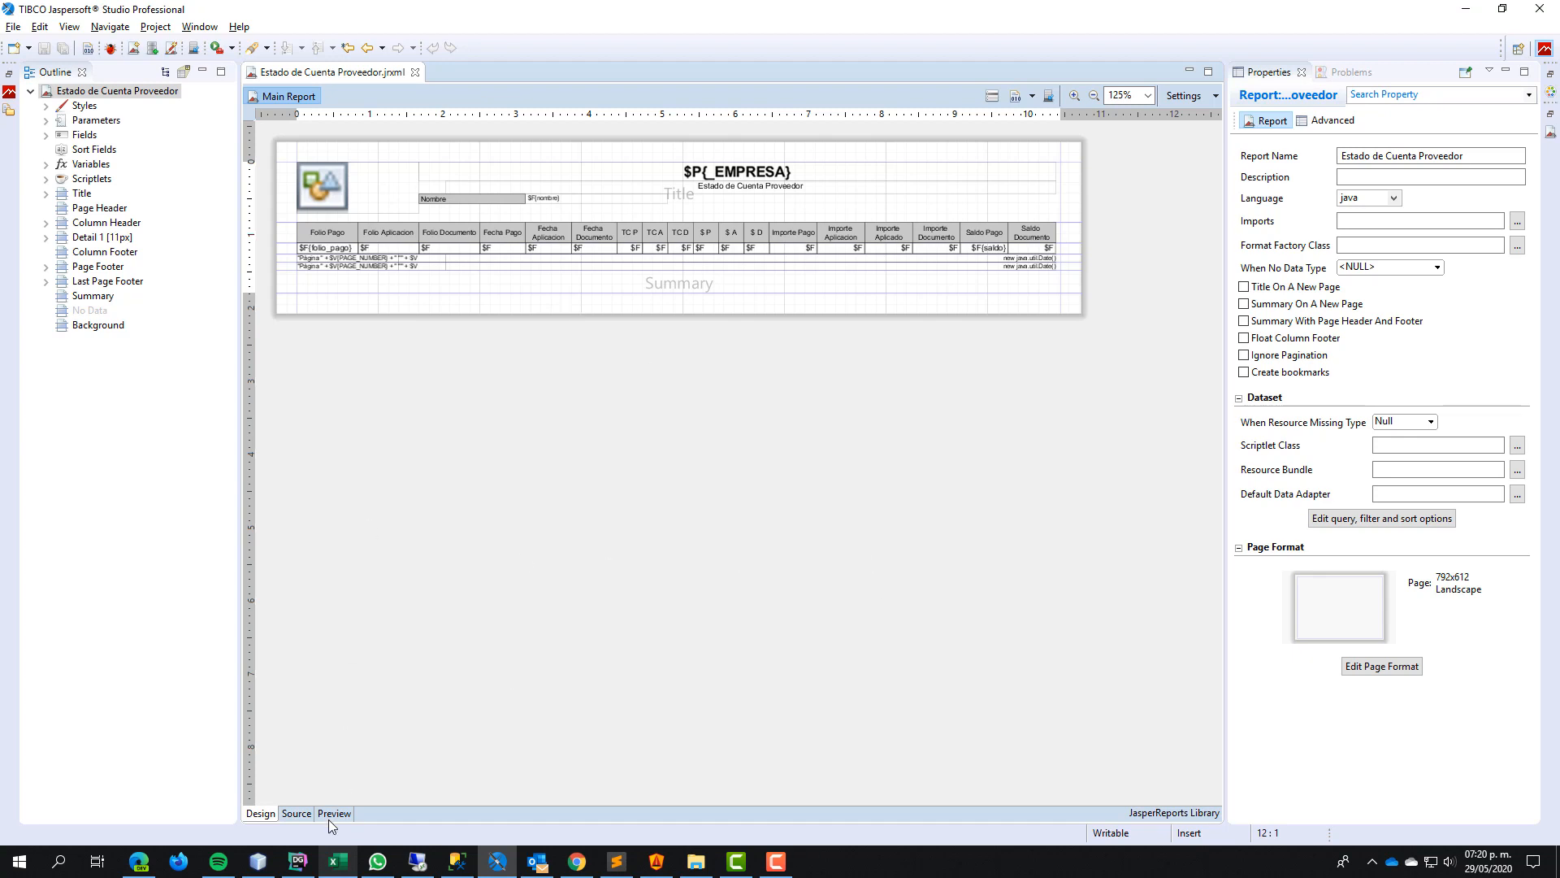
- Preview the Estado de Cuenta Proveedor report for Proveedor 1, rendering the payment rows table
click(333, 812)
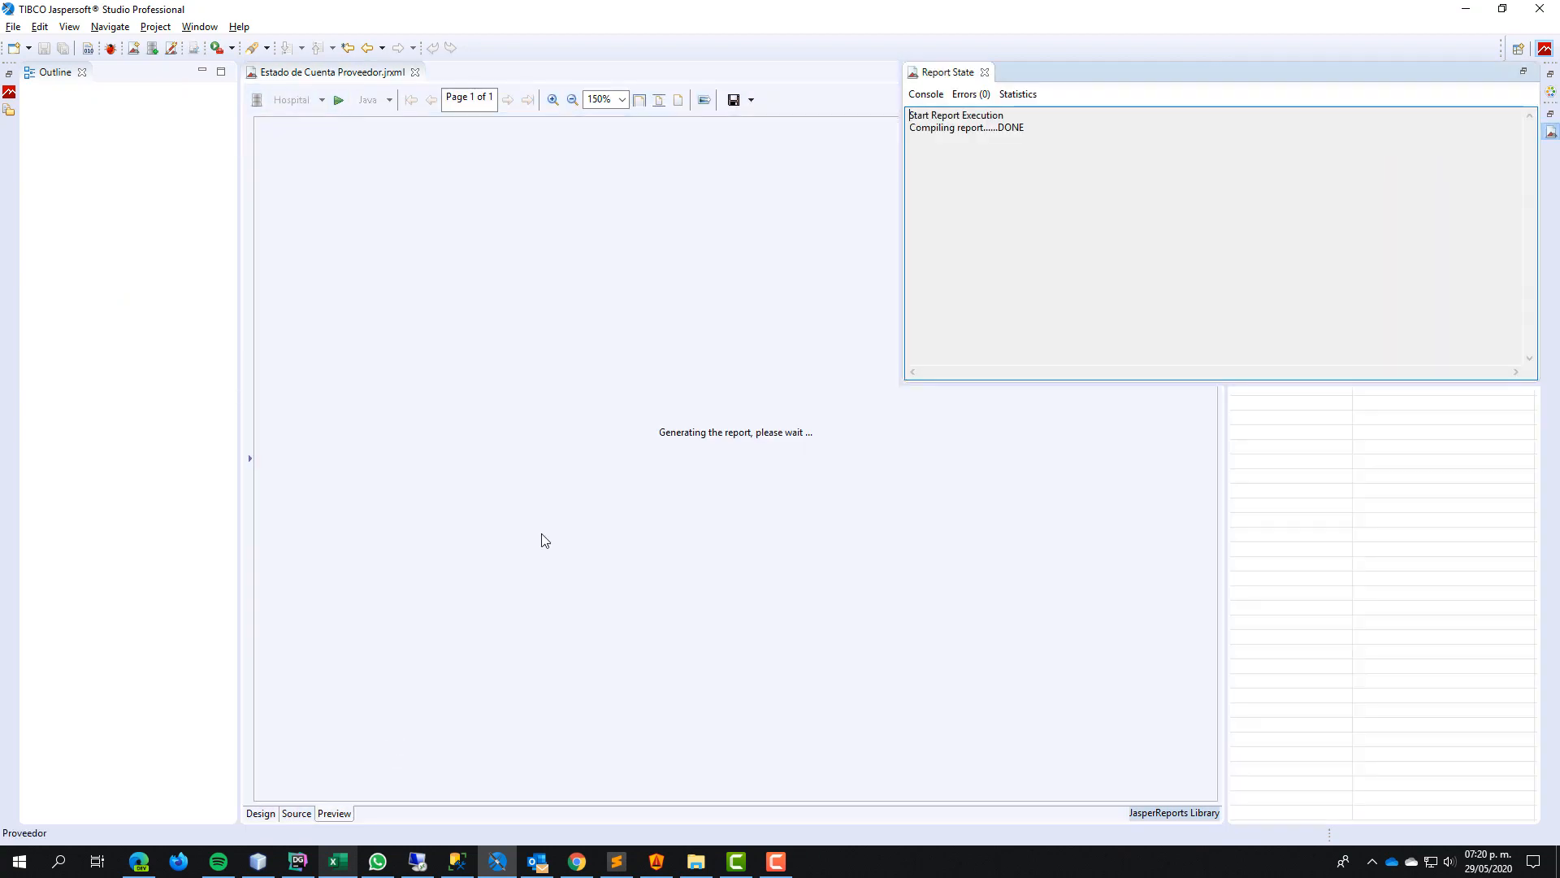
click(338, 99)
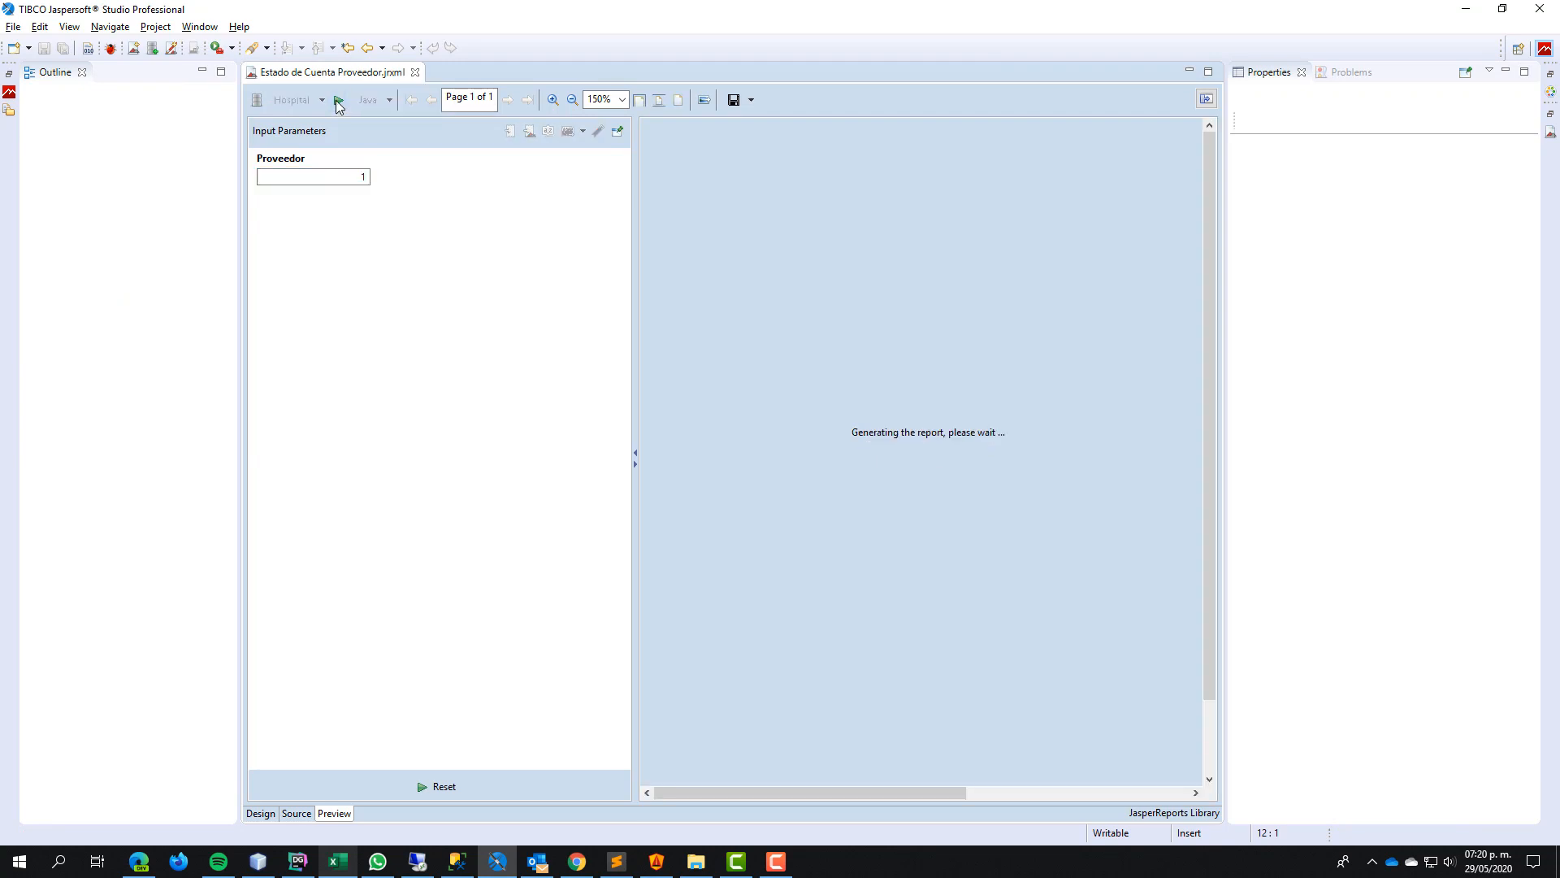
click(338, 99)
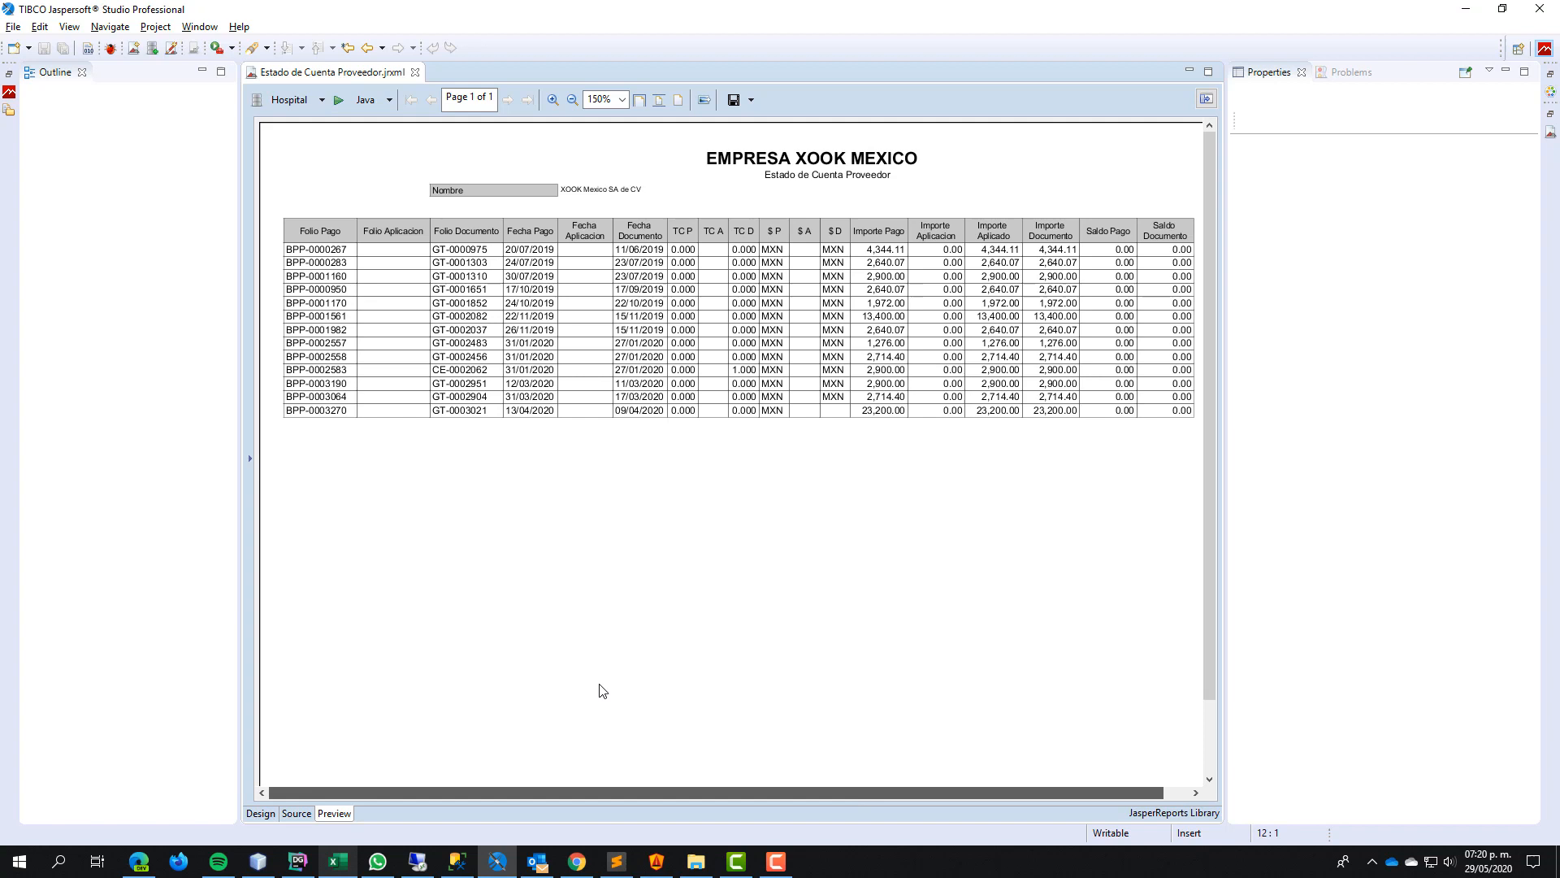
mouse_move(429, 507)
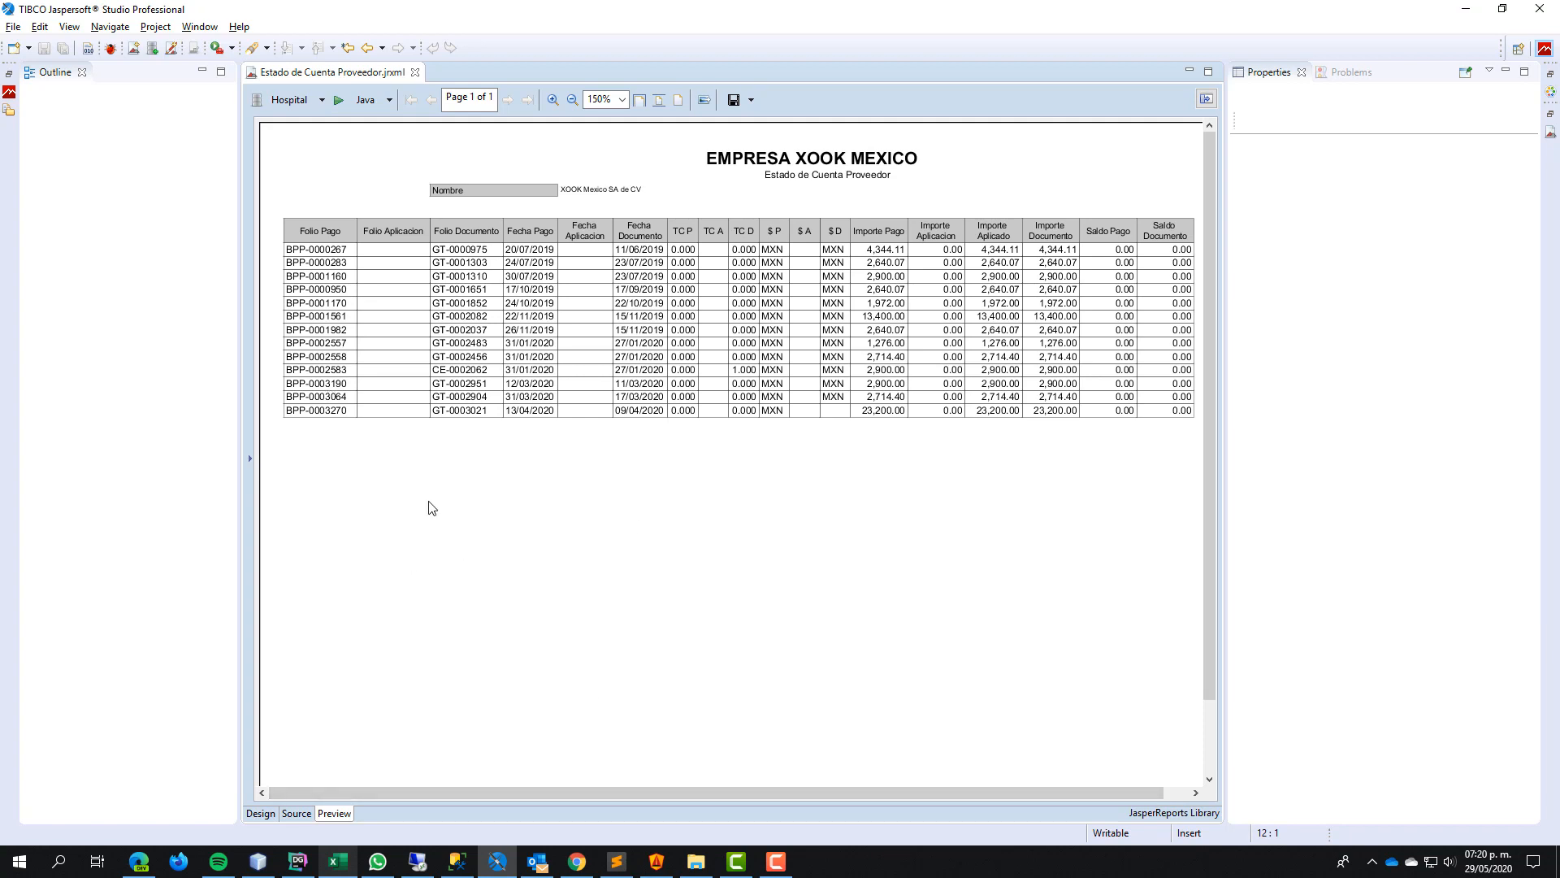
mouse_move(497, 435)
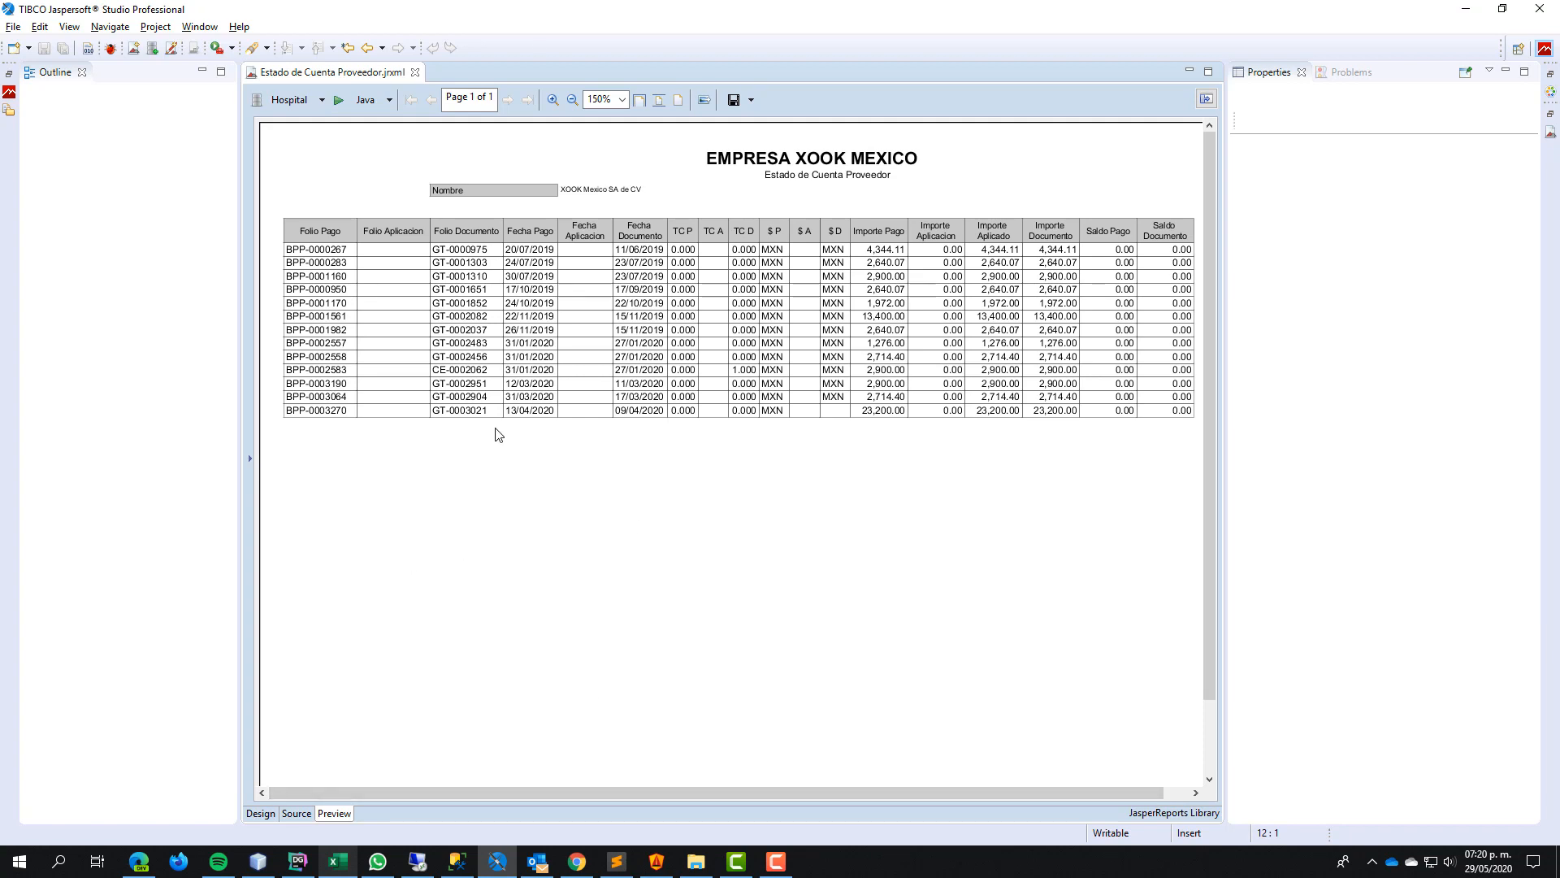
mouse_move(957, 429)
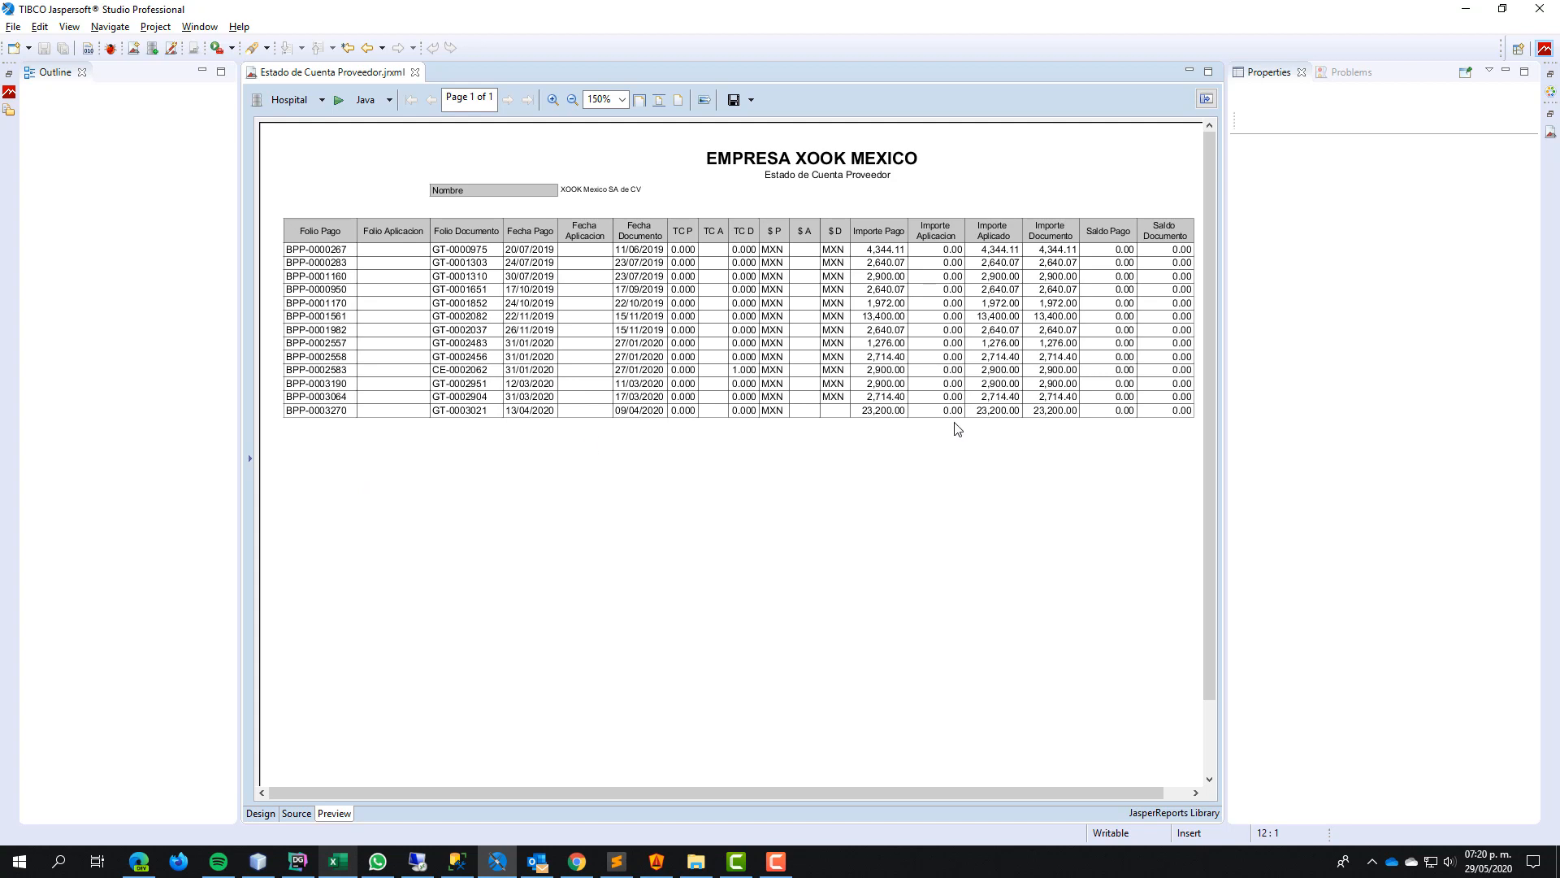
scroll(left, 3)
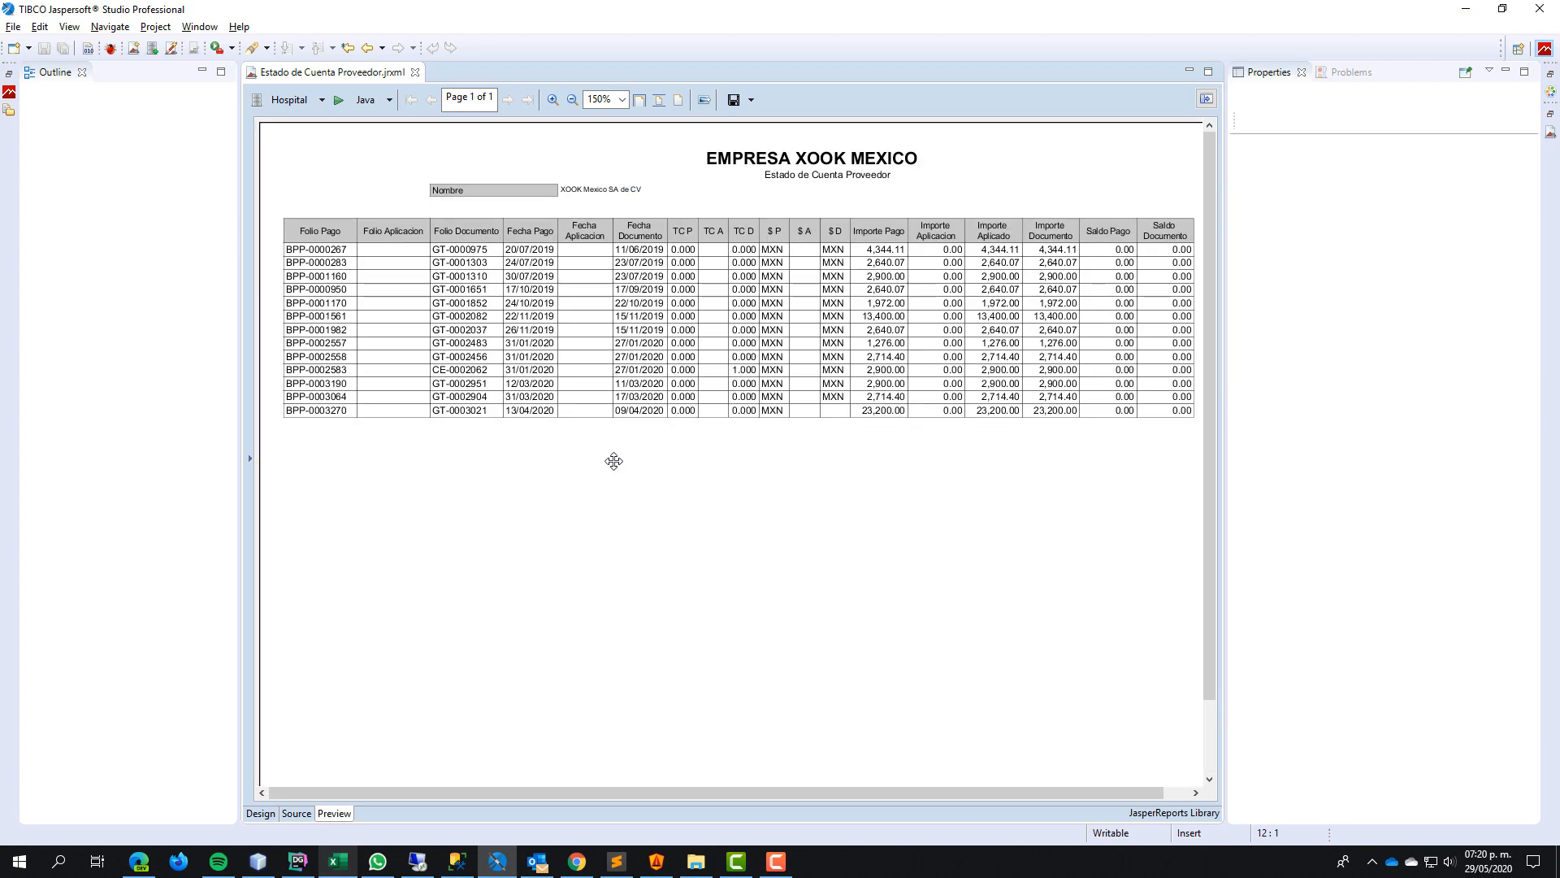
- Export the preview as 'Estado de Cuenta Proveedor.xls' into Descargas and locate it there
click(750, 99)
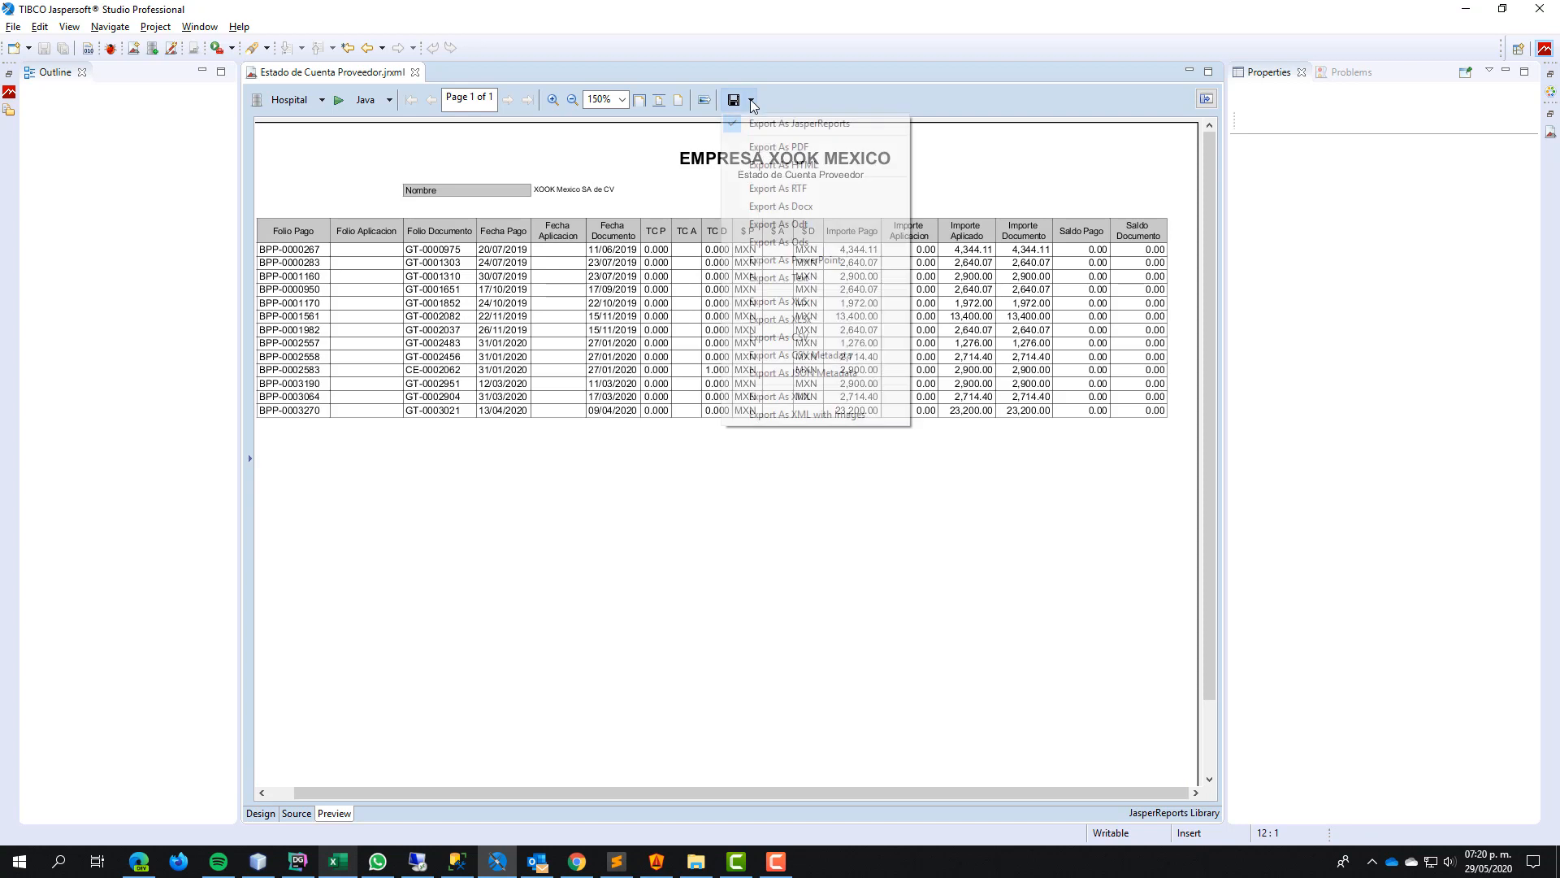
click(778, 240)
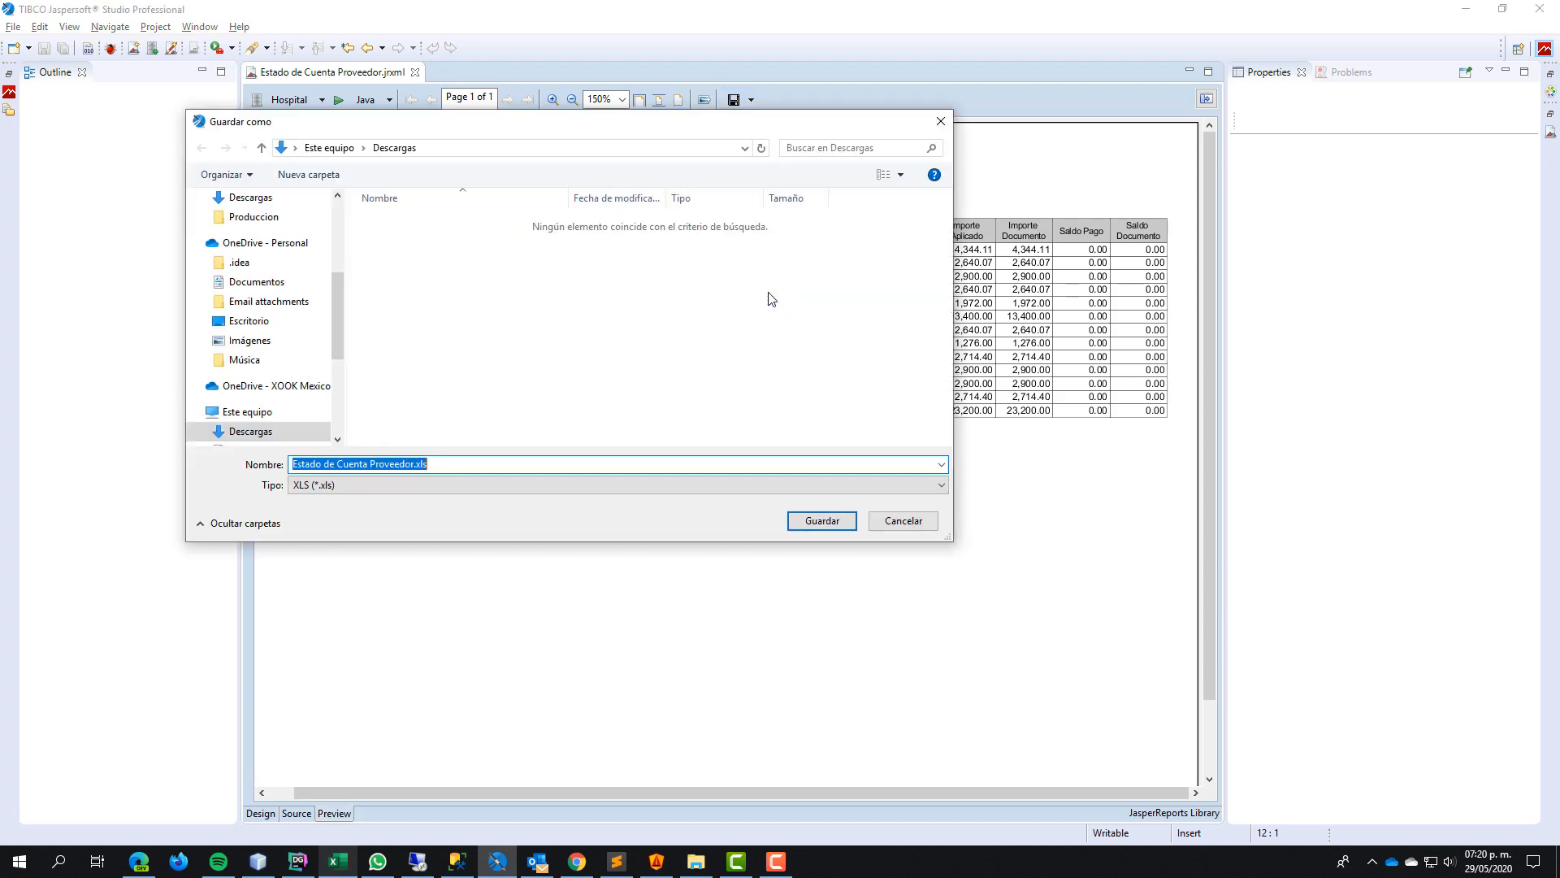
click(819, 520)
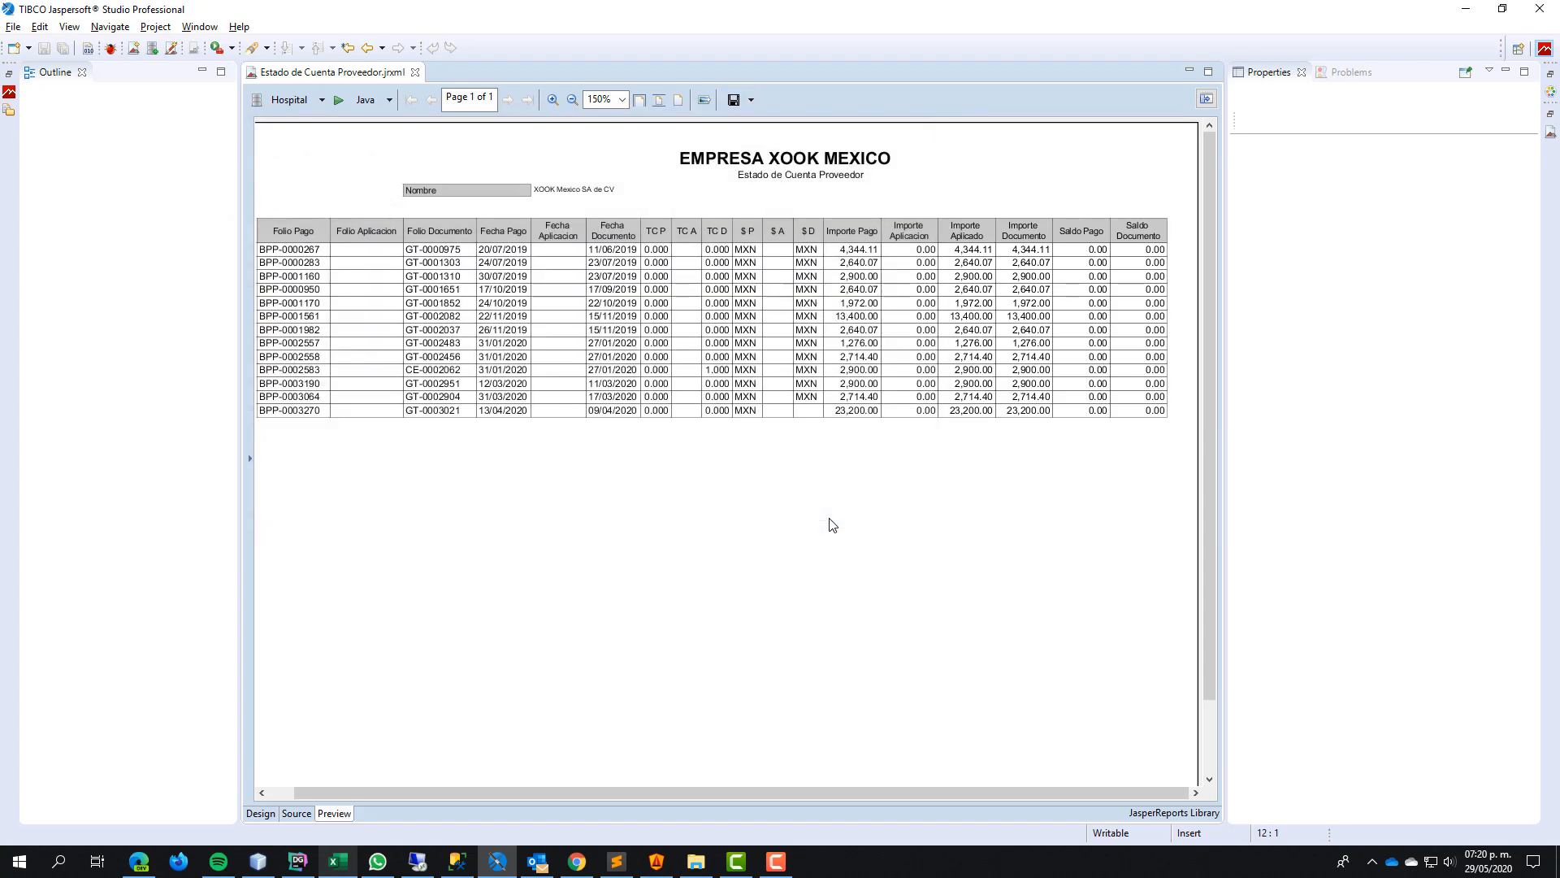
click(694, 861)
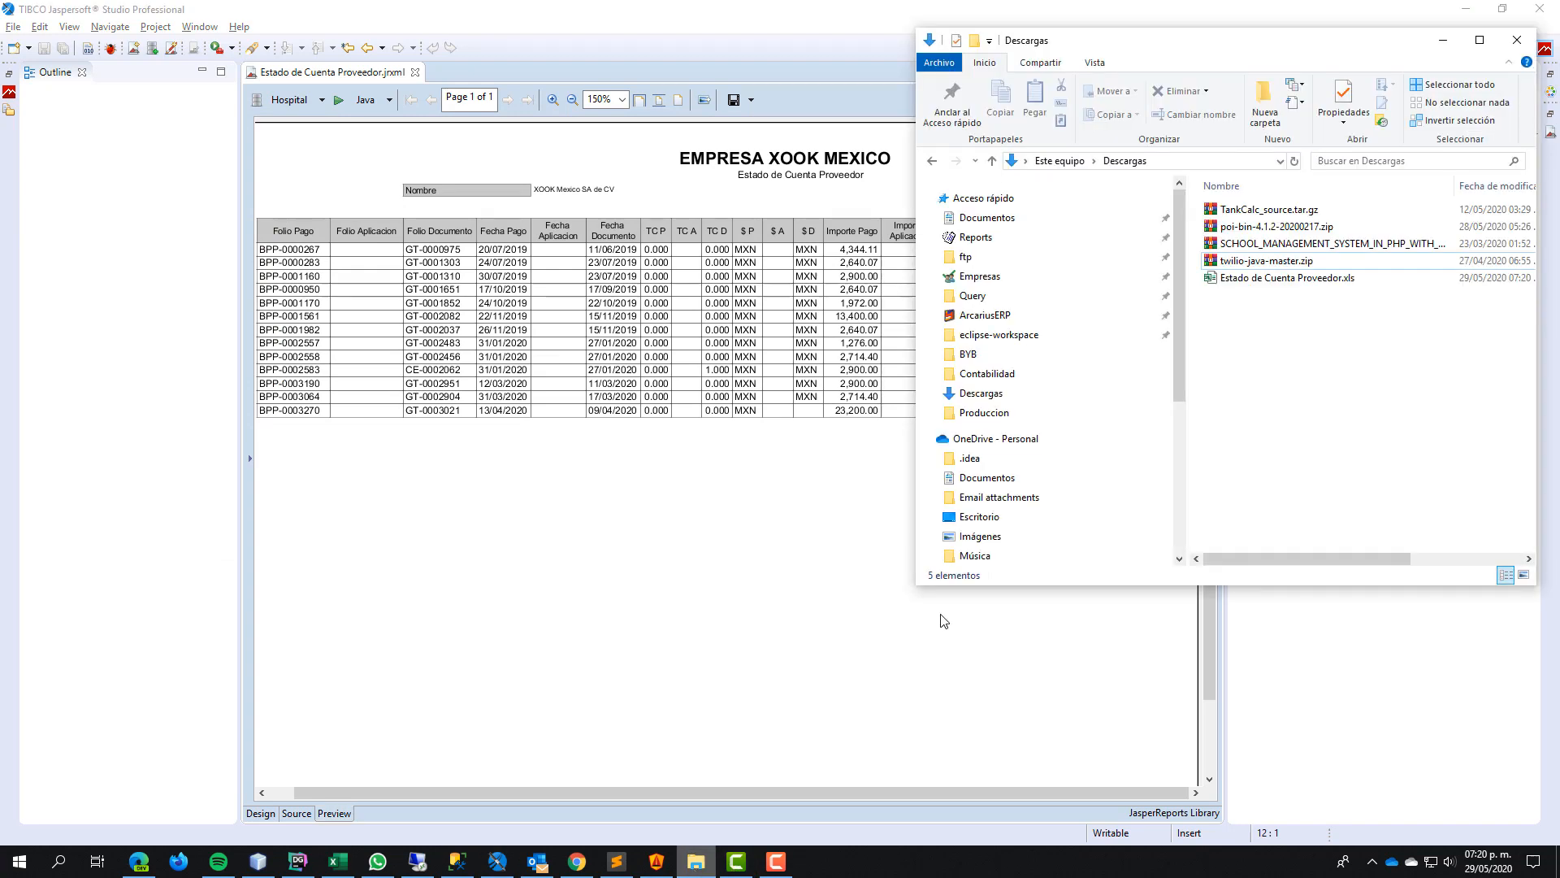
click(1289, 278)
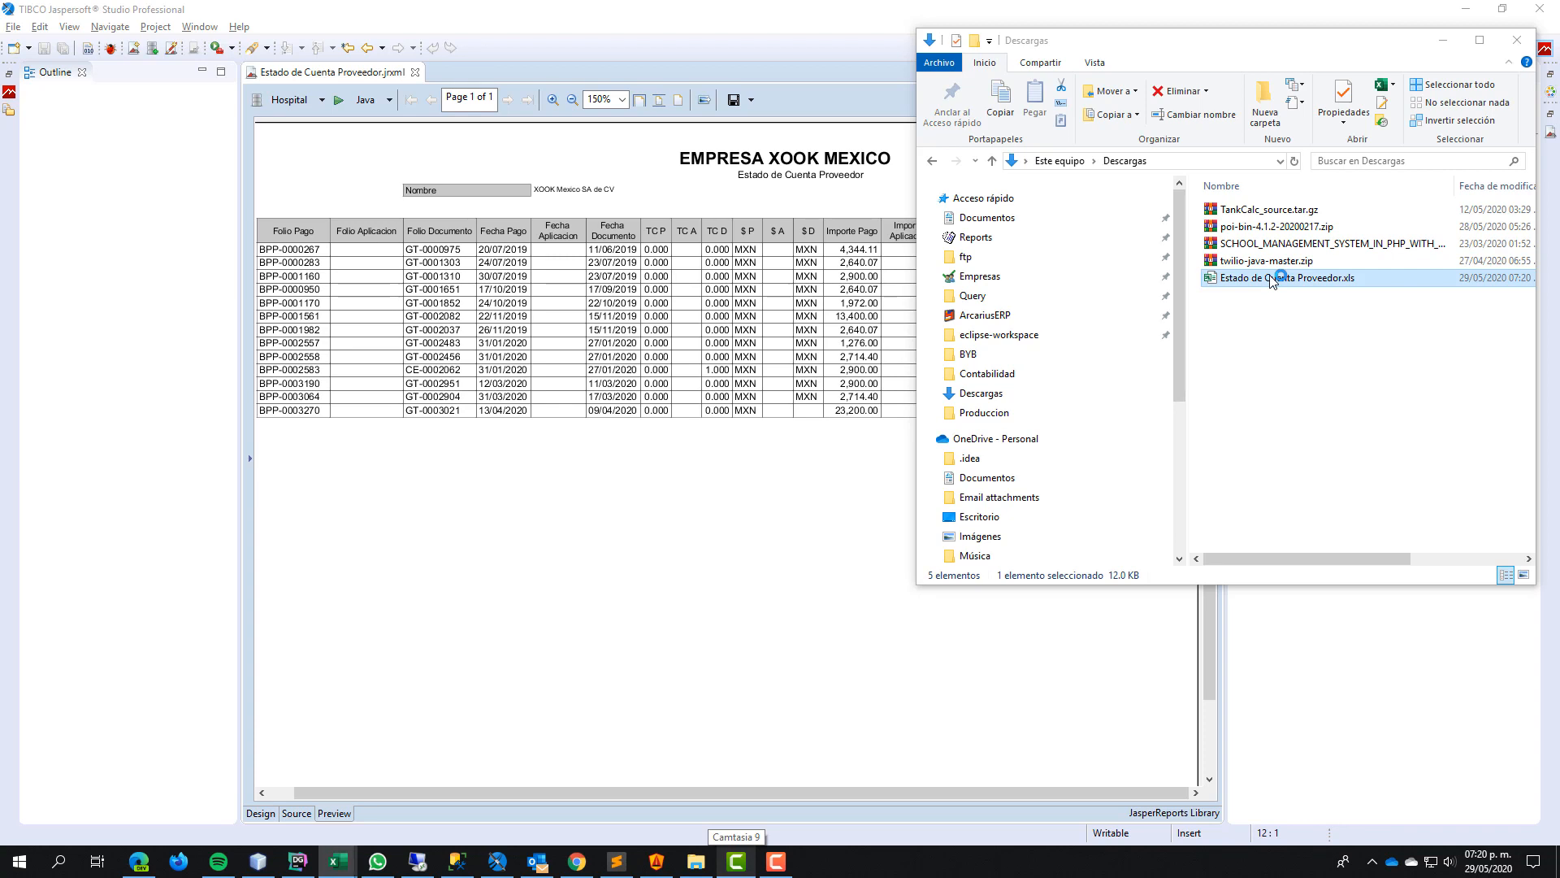
- Open the exported XLS in Excel and convert its text-stored amounts to numbers
double_click(1277, 276)
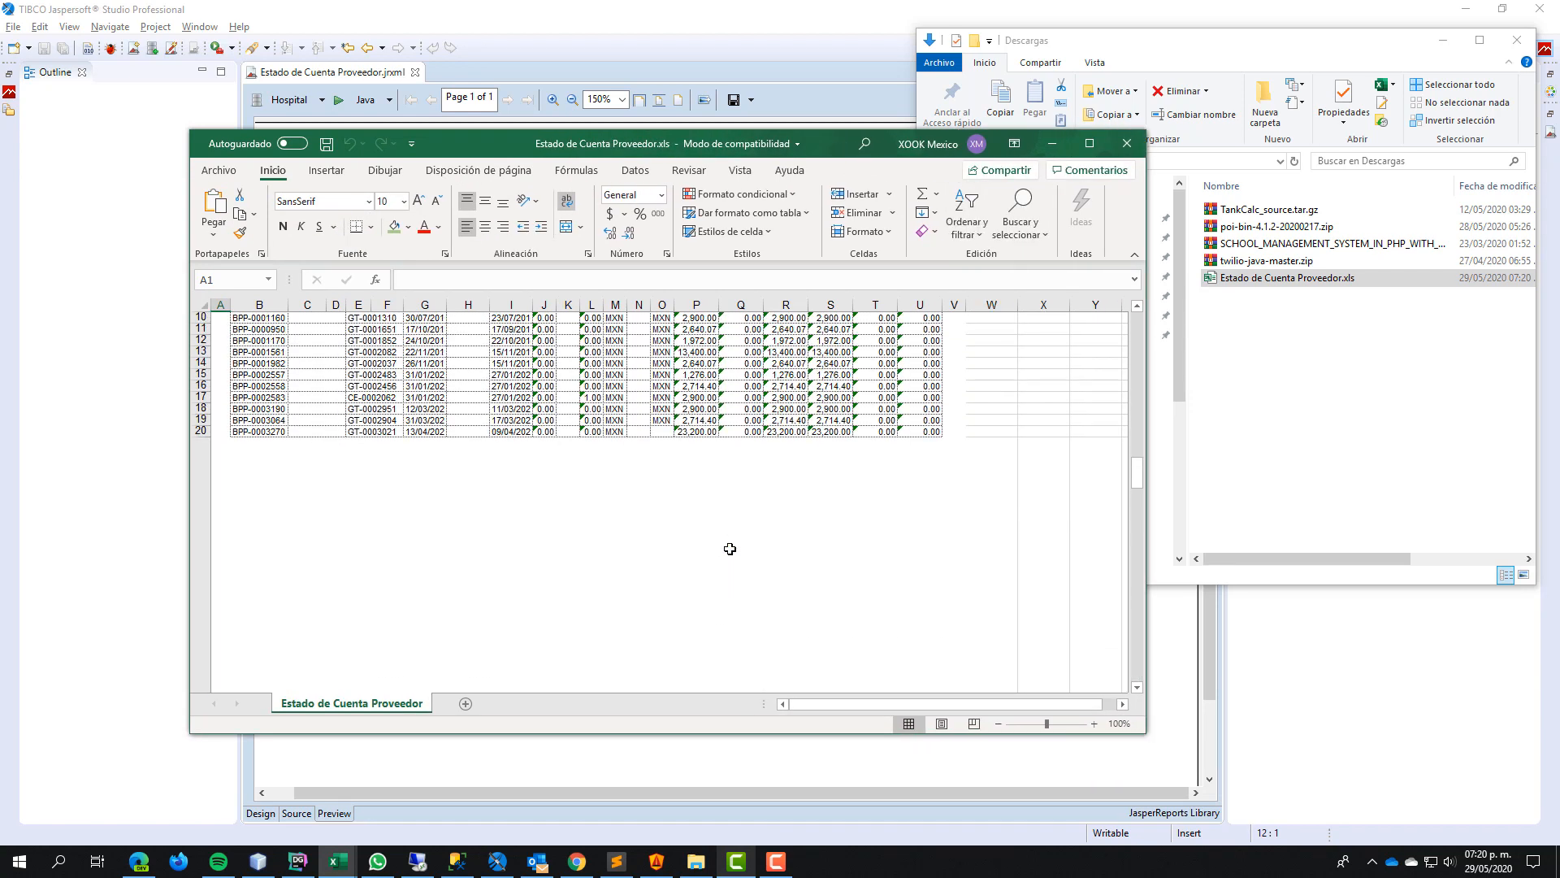
scroll(up, 3)
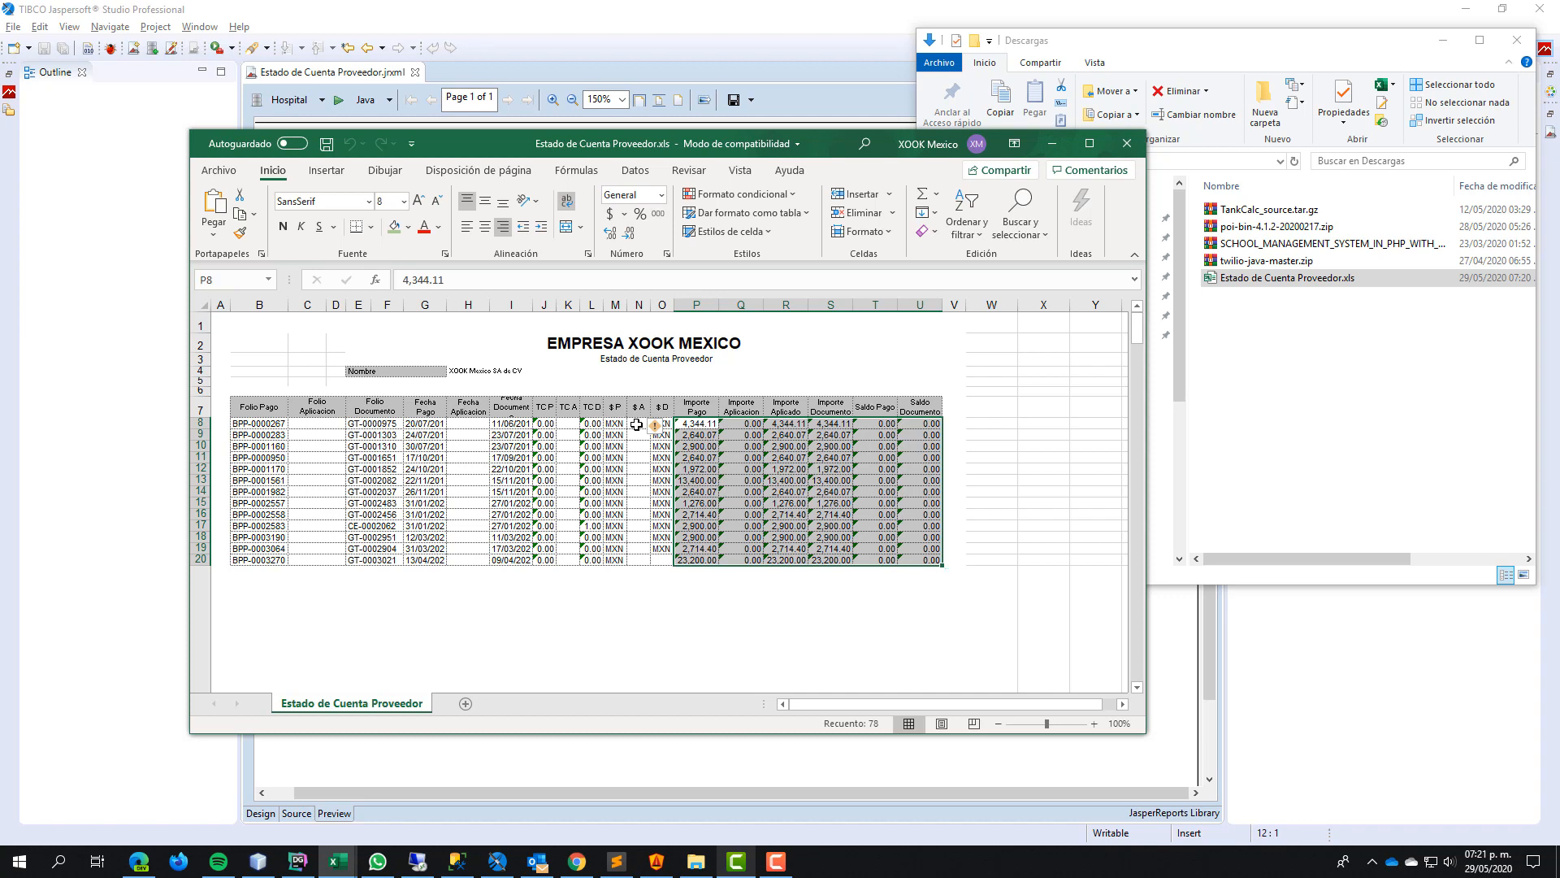
click(655, 423)
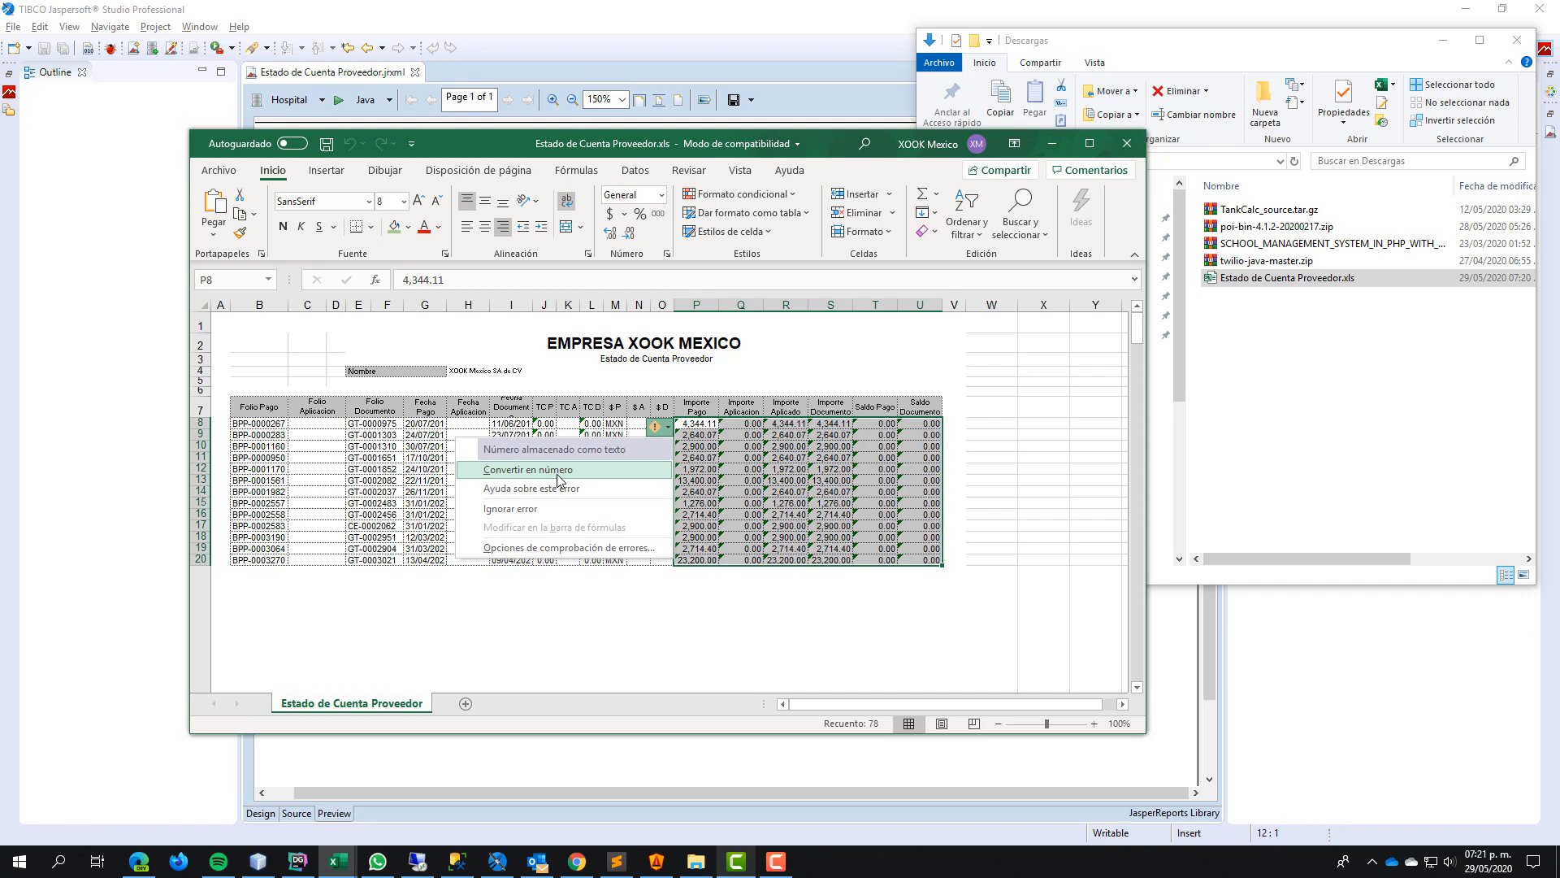
click(528, 468)
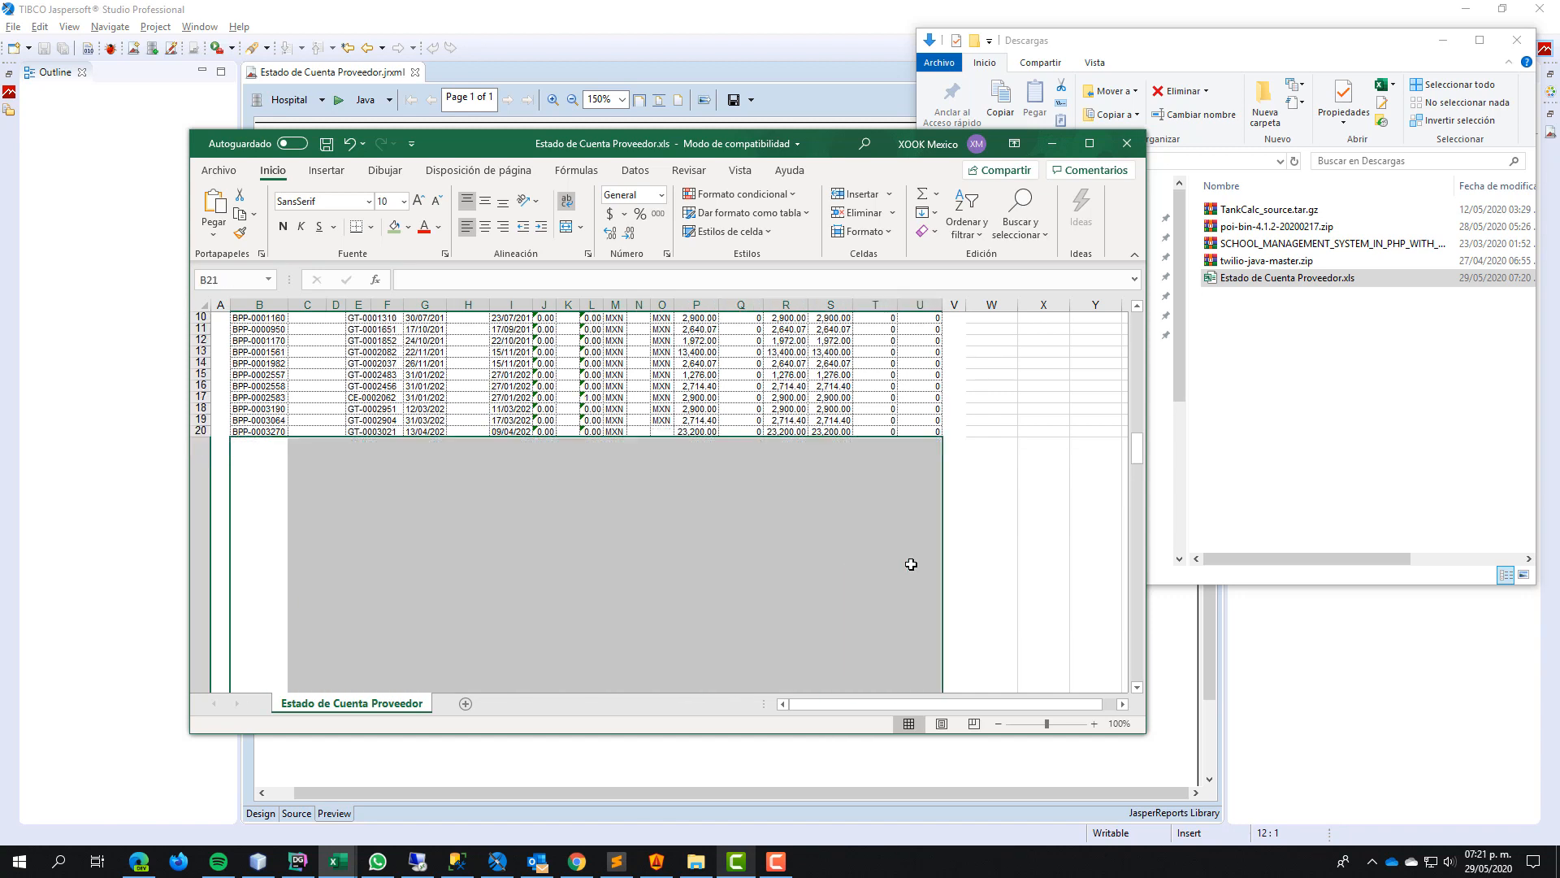
- Look over the stray blank rows below the data in the first export
scroll(down, 3)
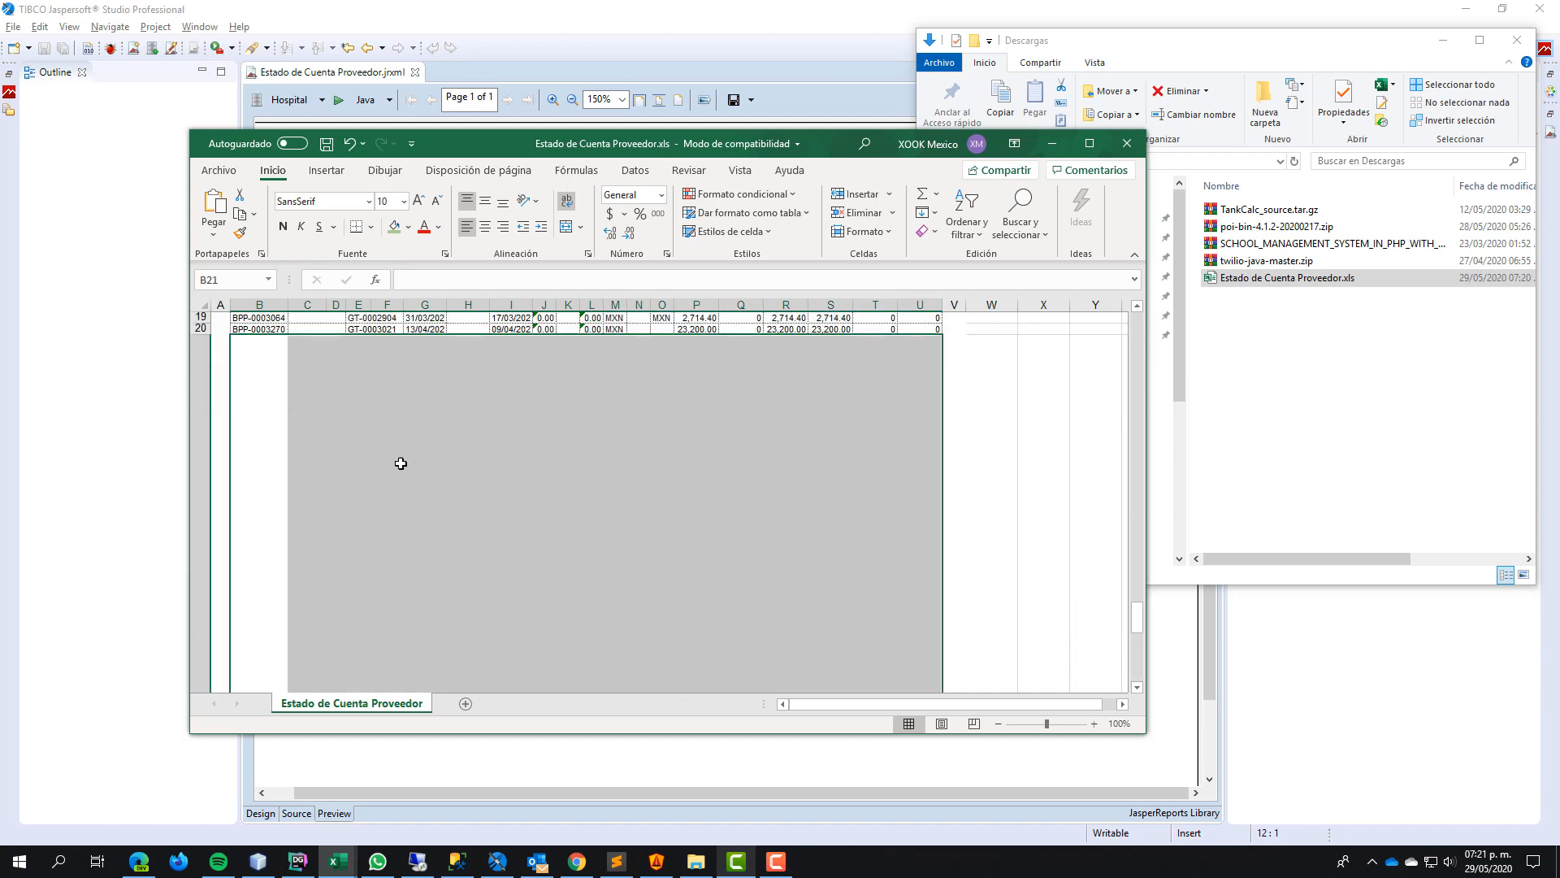
click(219, 456)
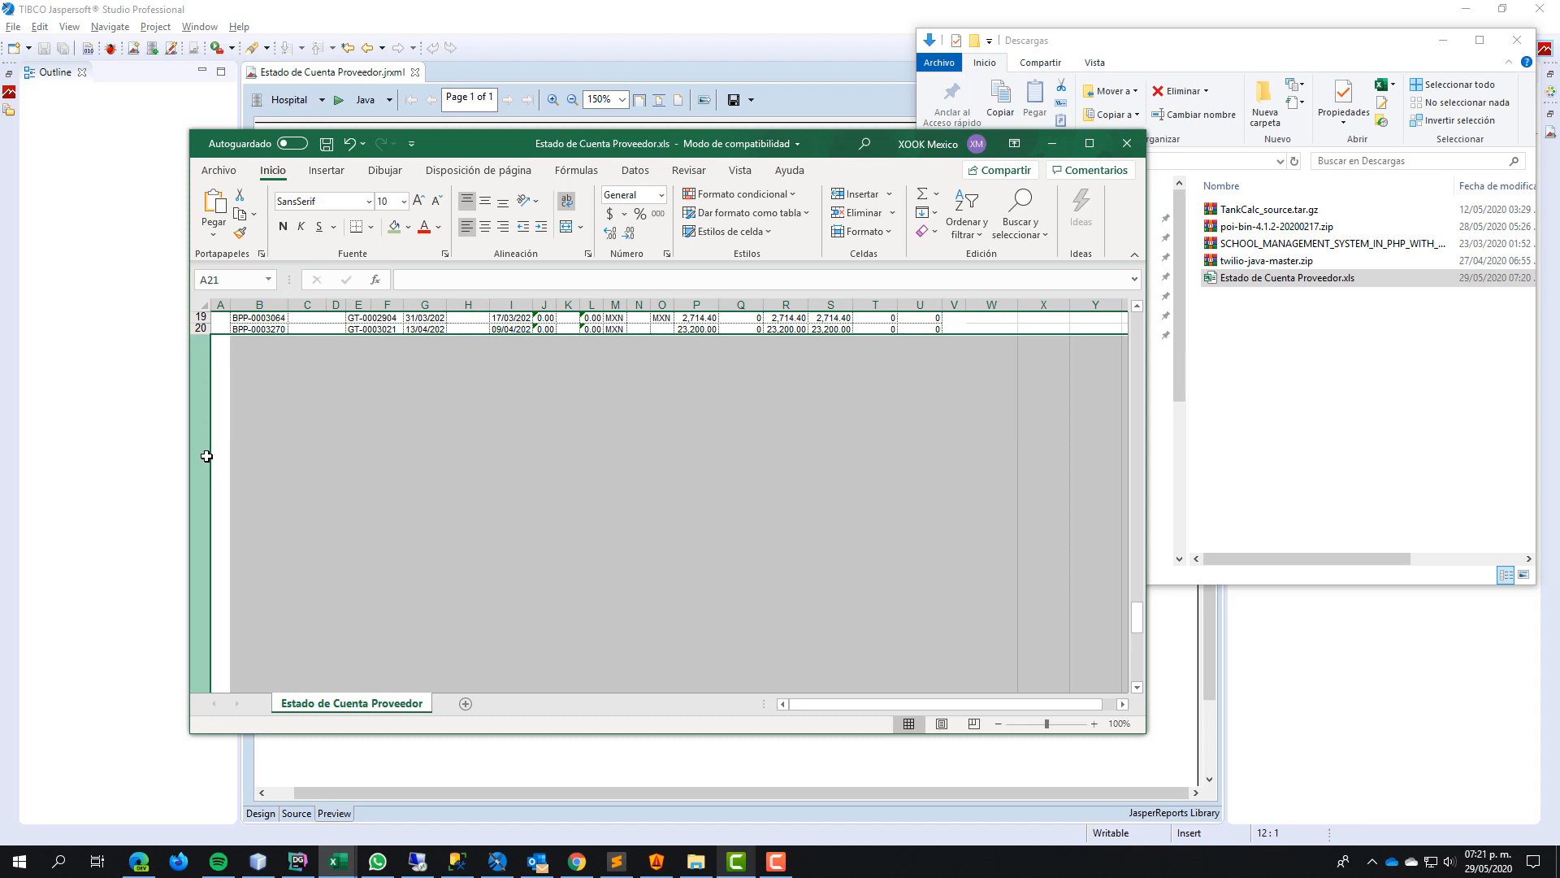
scroll(up, 3)
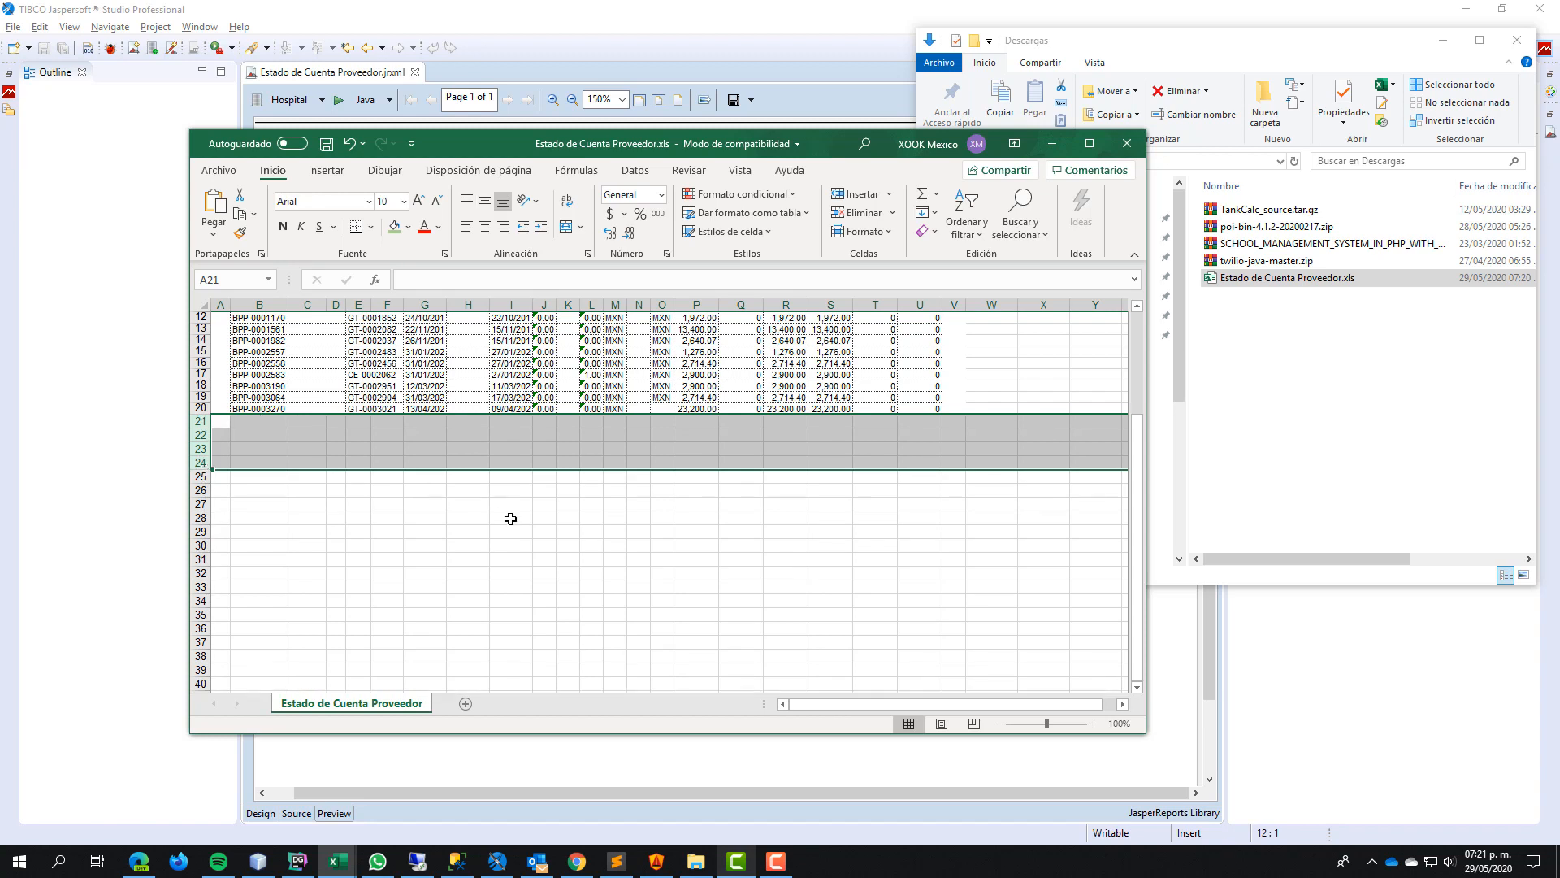
scroll(up, 3)
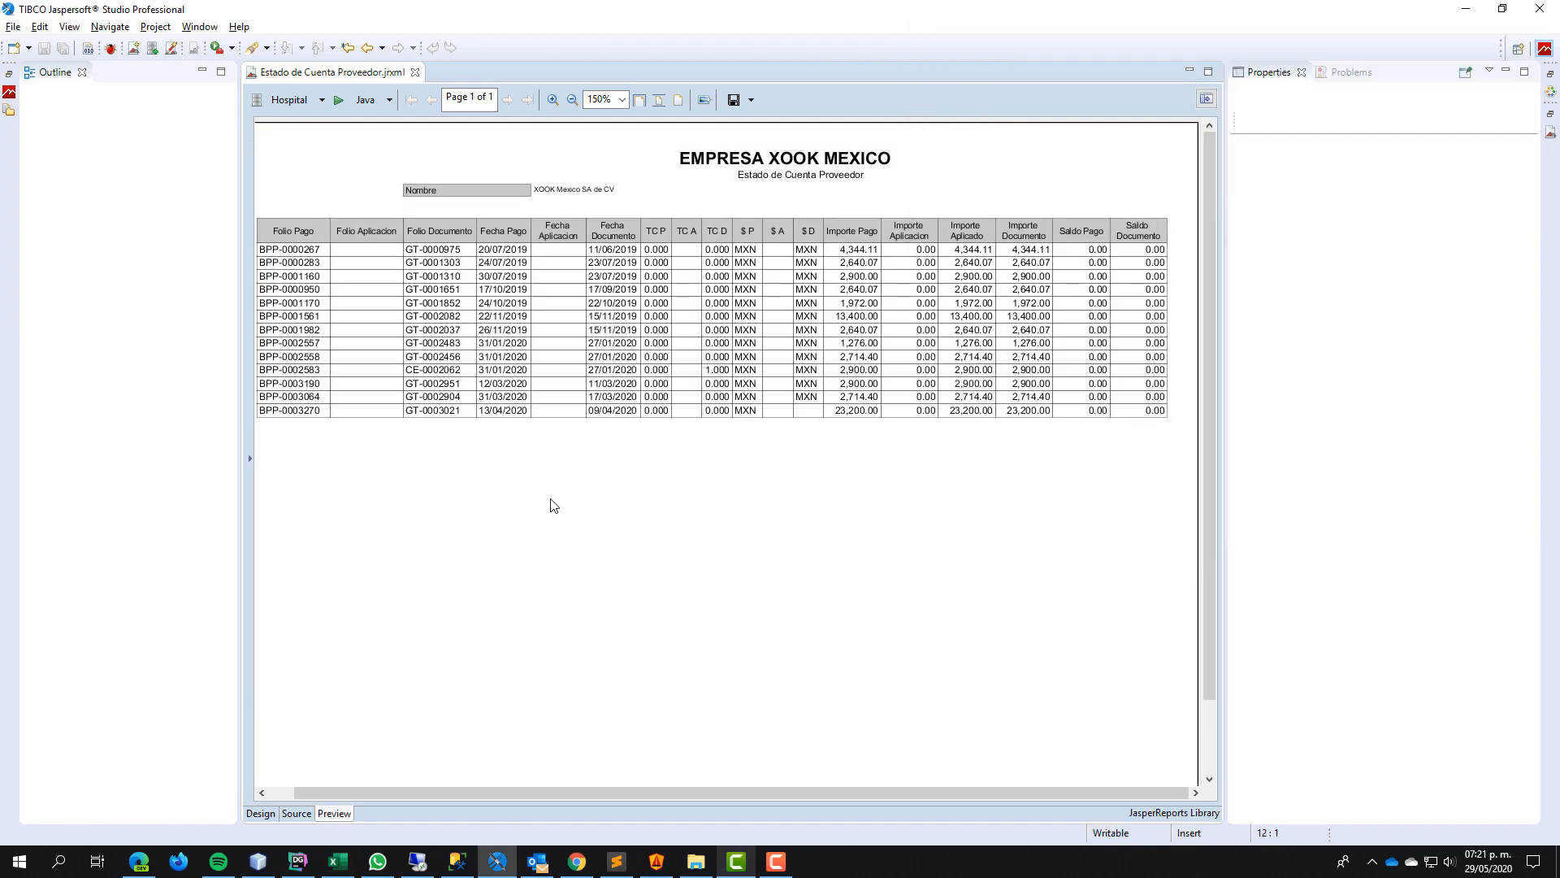
- Paste net.sf.jasperreports.export.xls properties (exclude bands, remove empty space, detect cell type) into the JRXML source
click(296, 812)
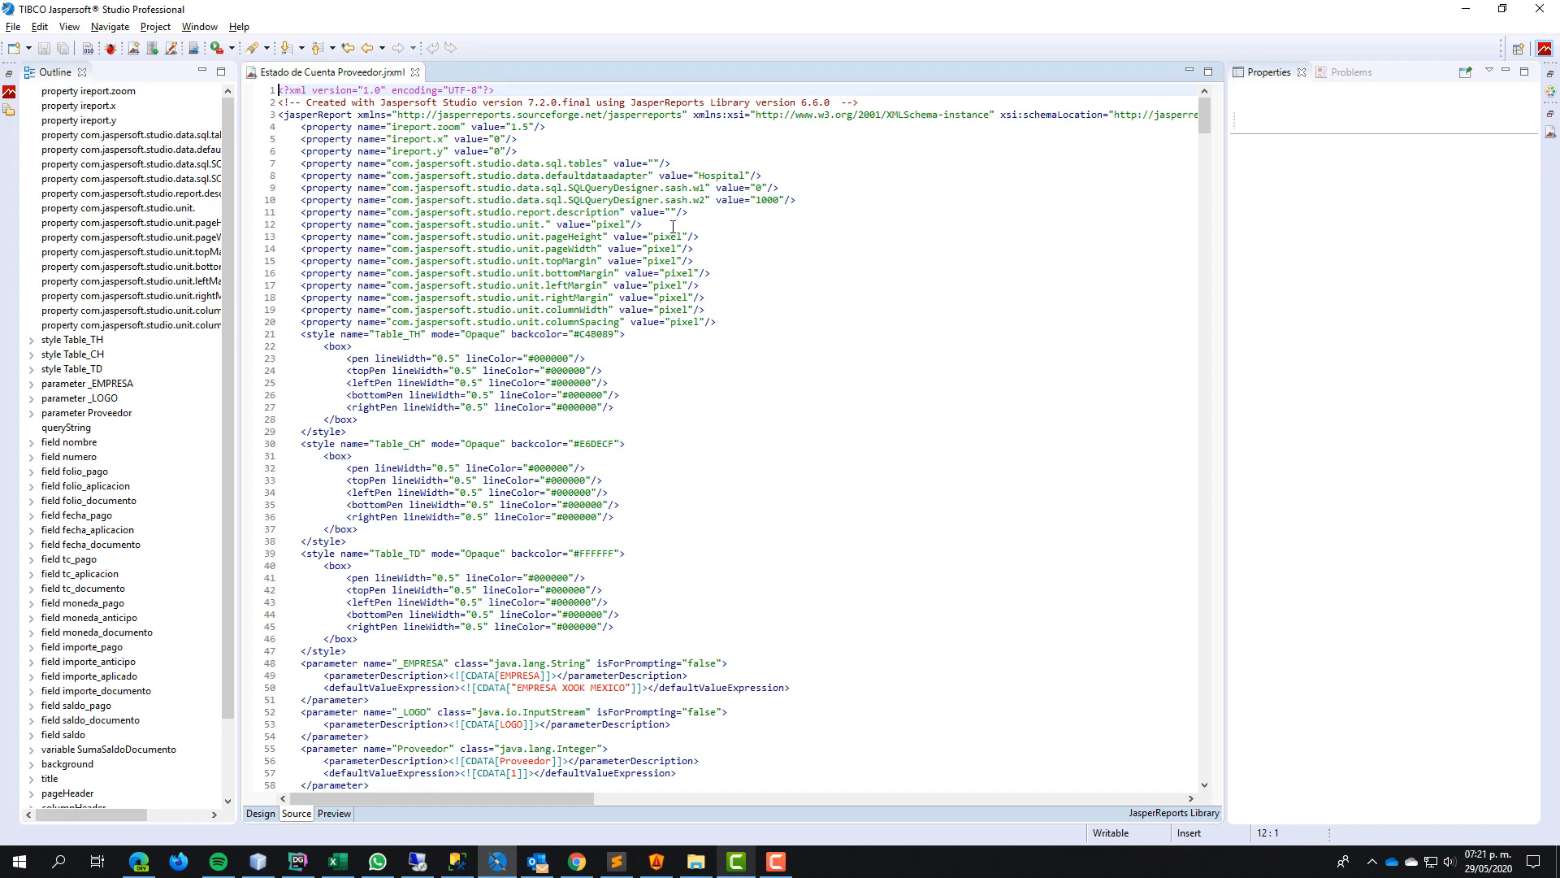
click(689, 213)
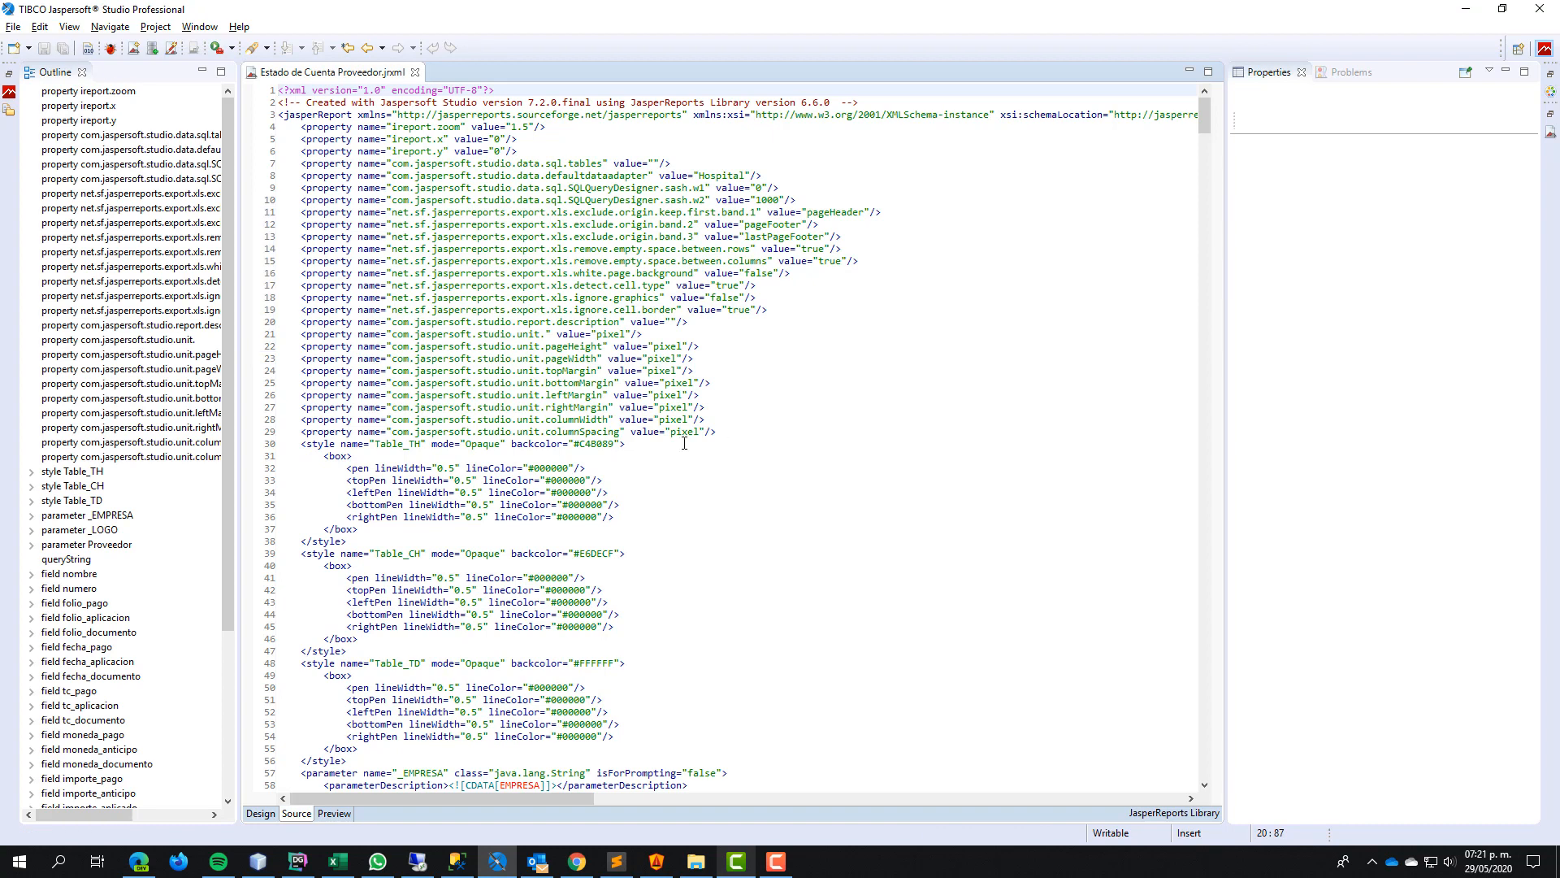
click(333, 812)
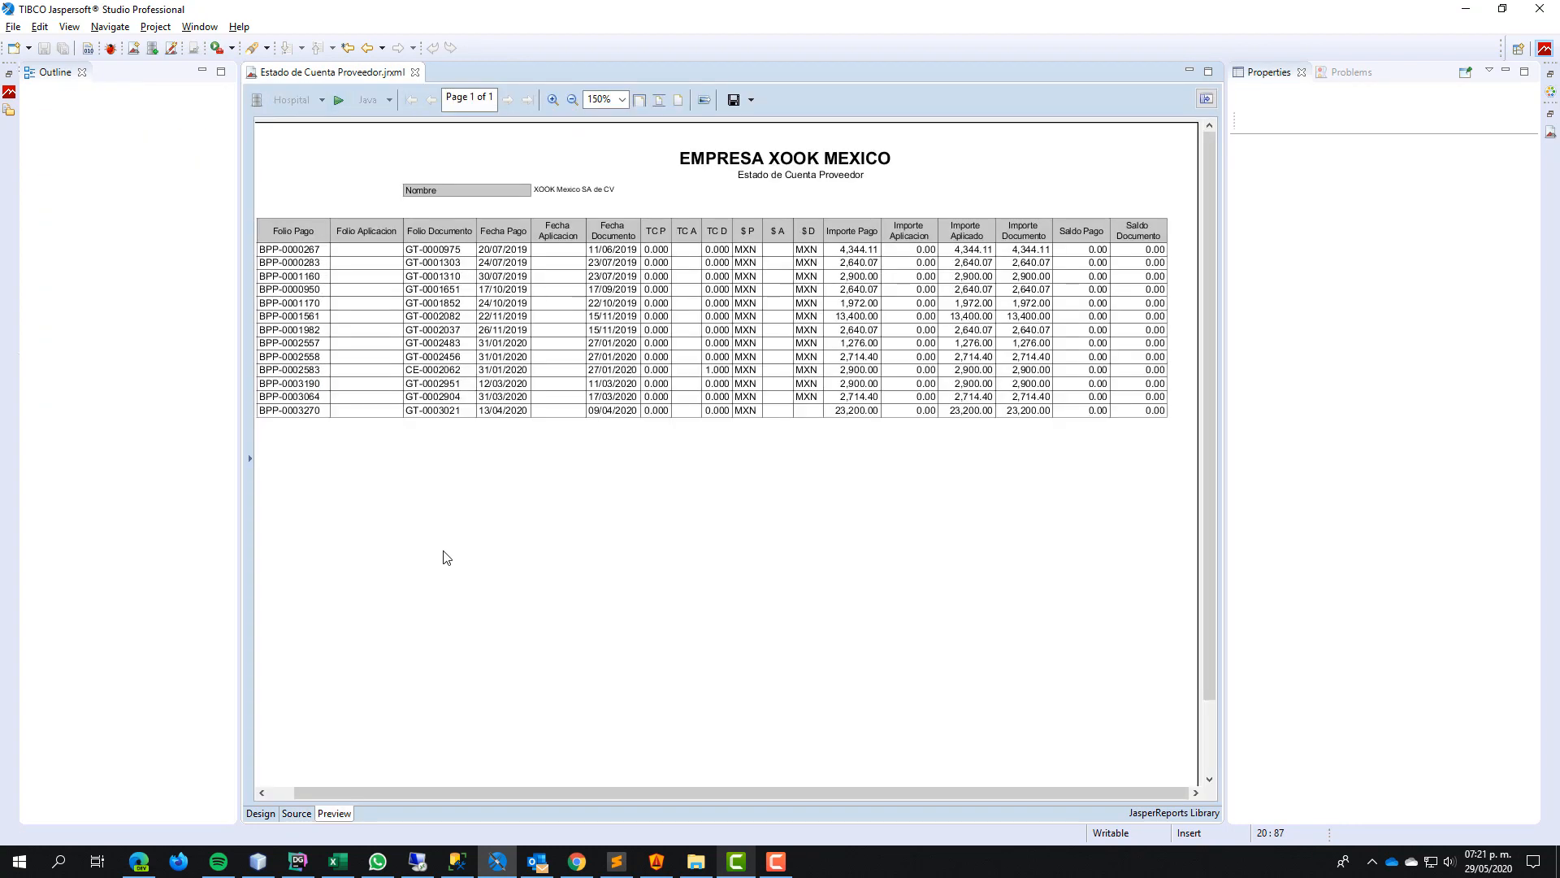
- Rerun the report preview for provider 1 with the new export properties
click(338, 99)
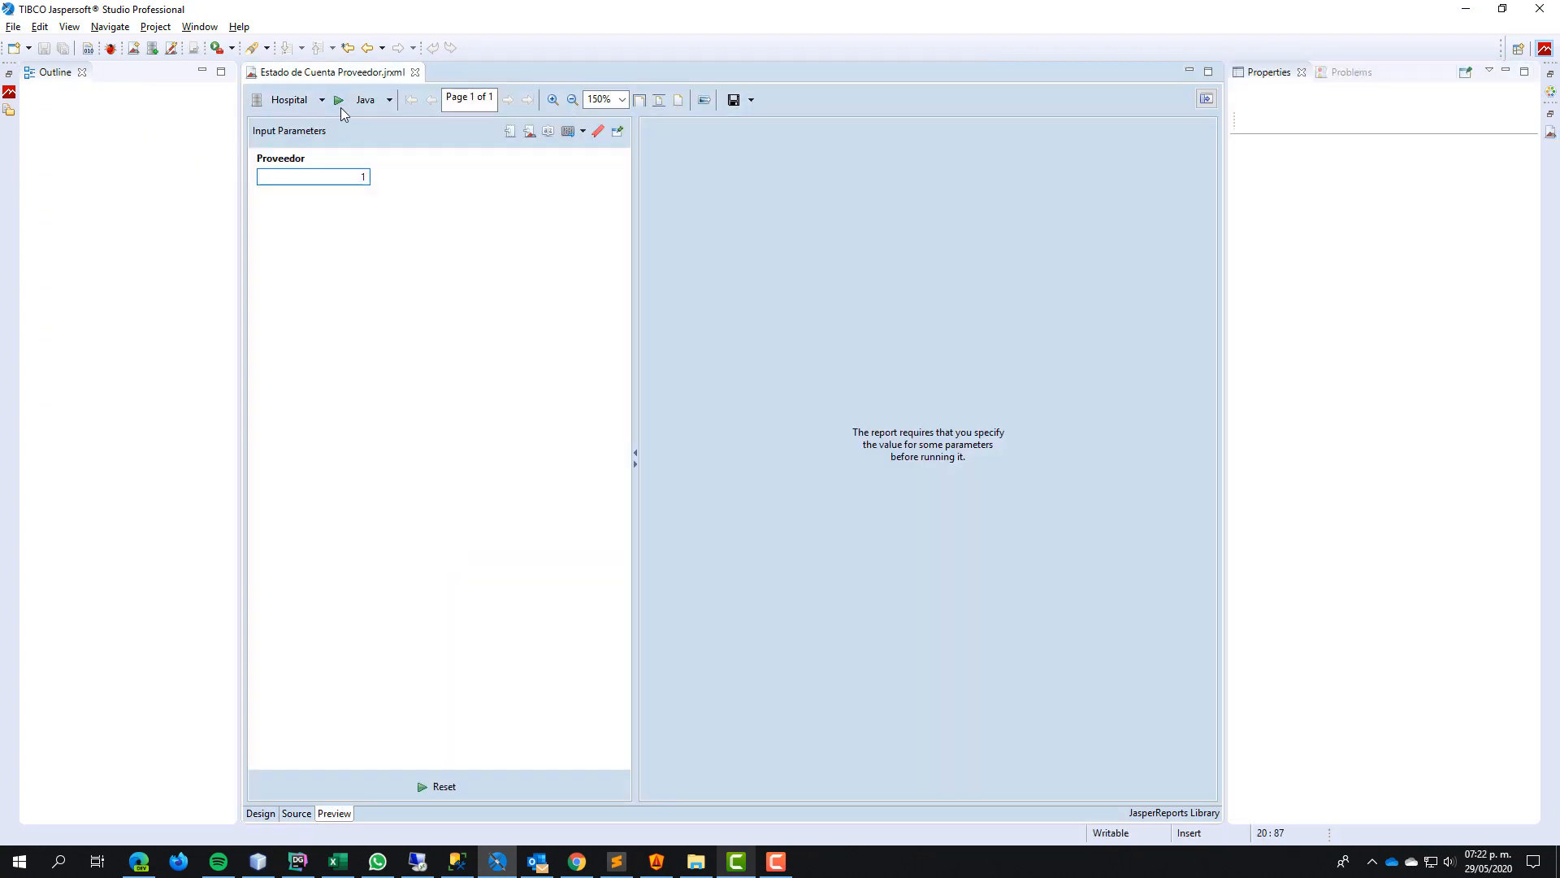
click(338, 99)
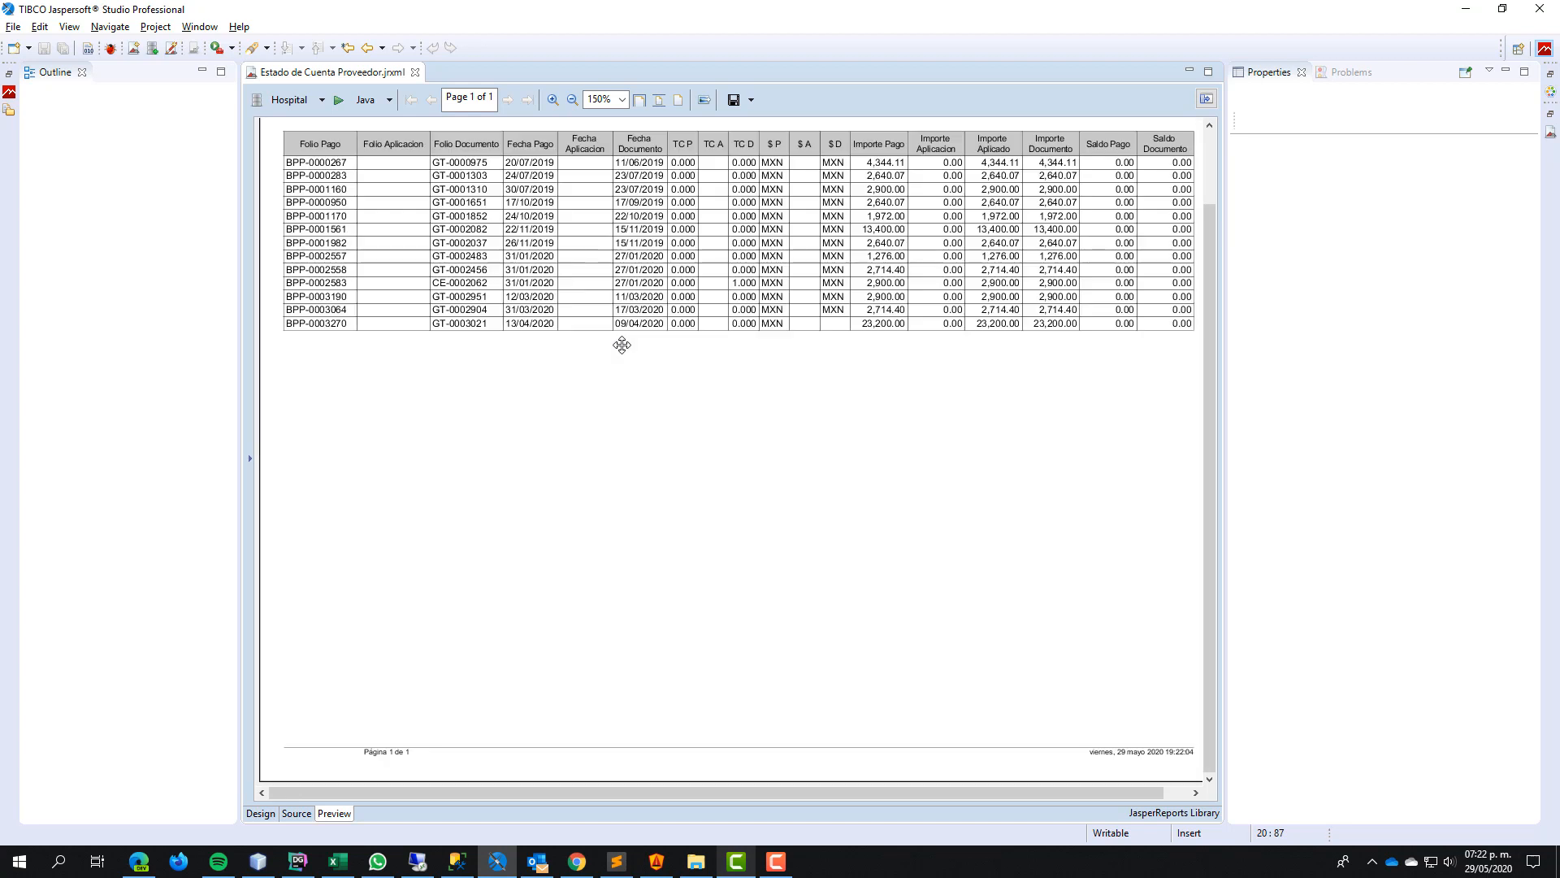
scroll(up, 3)
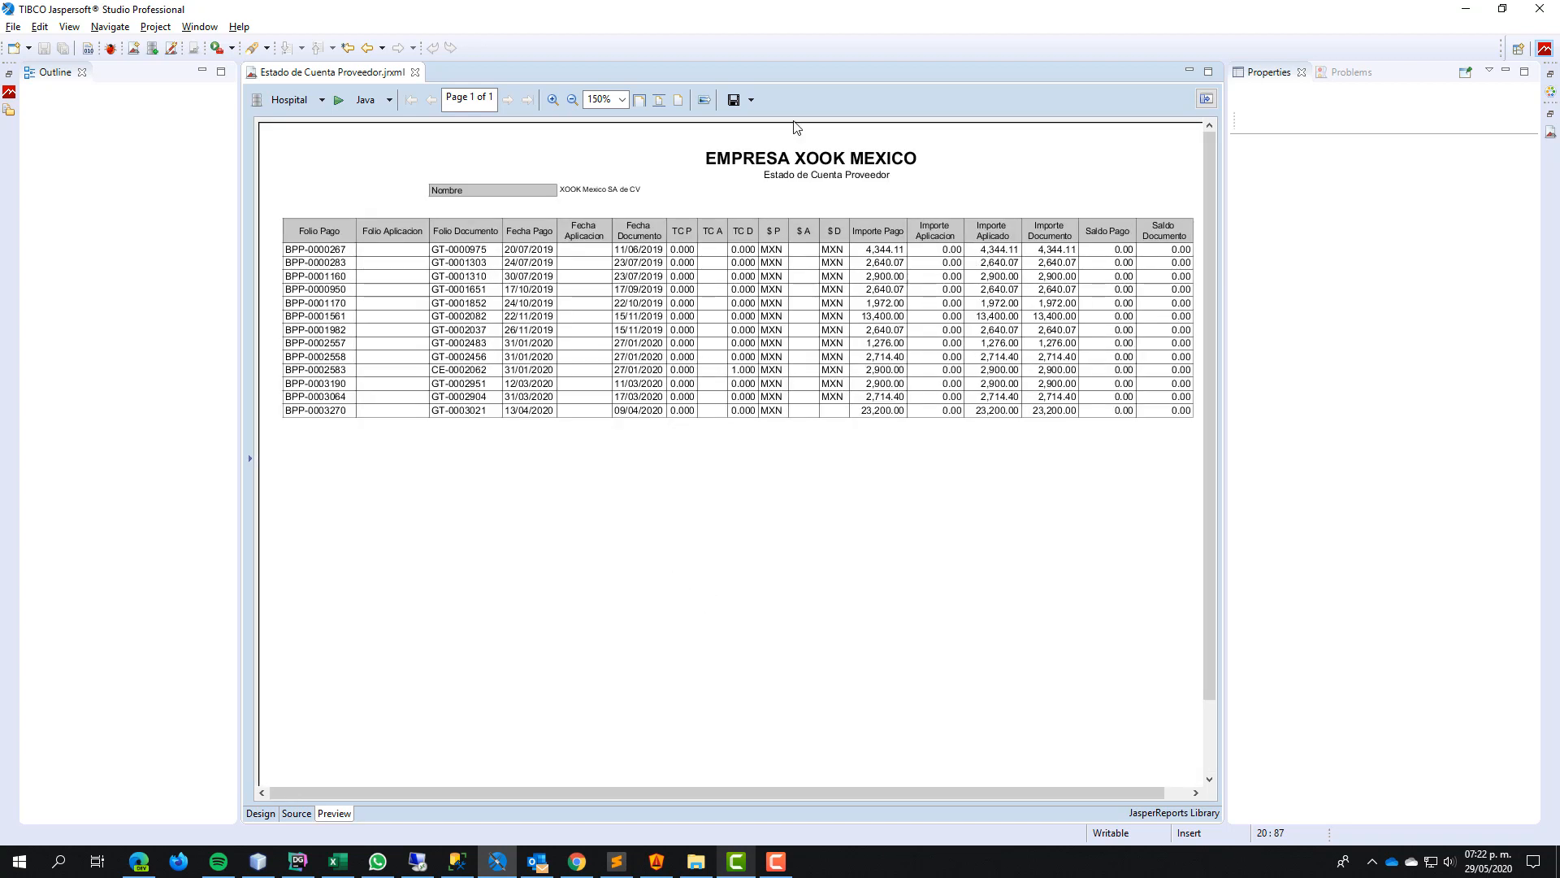
- Export the preview again as XLS into Descargas, overwriting the earlier file
click(733, 99)
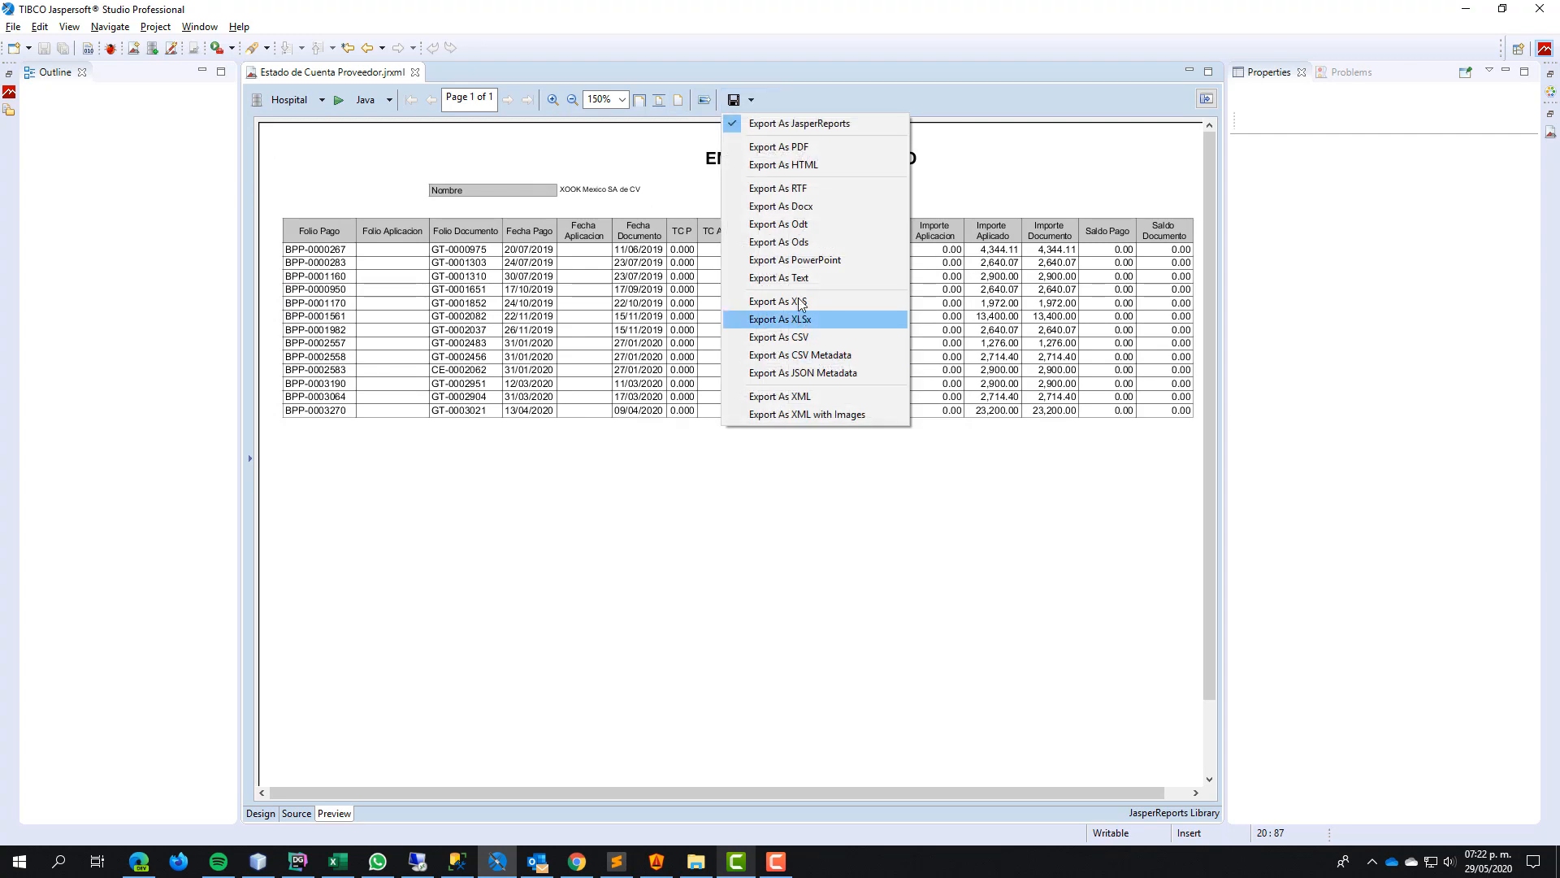
click(778, 300)
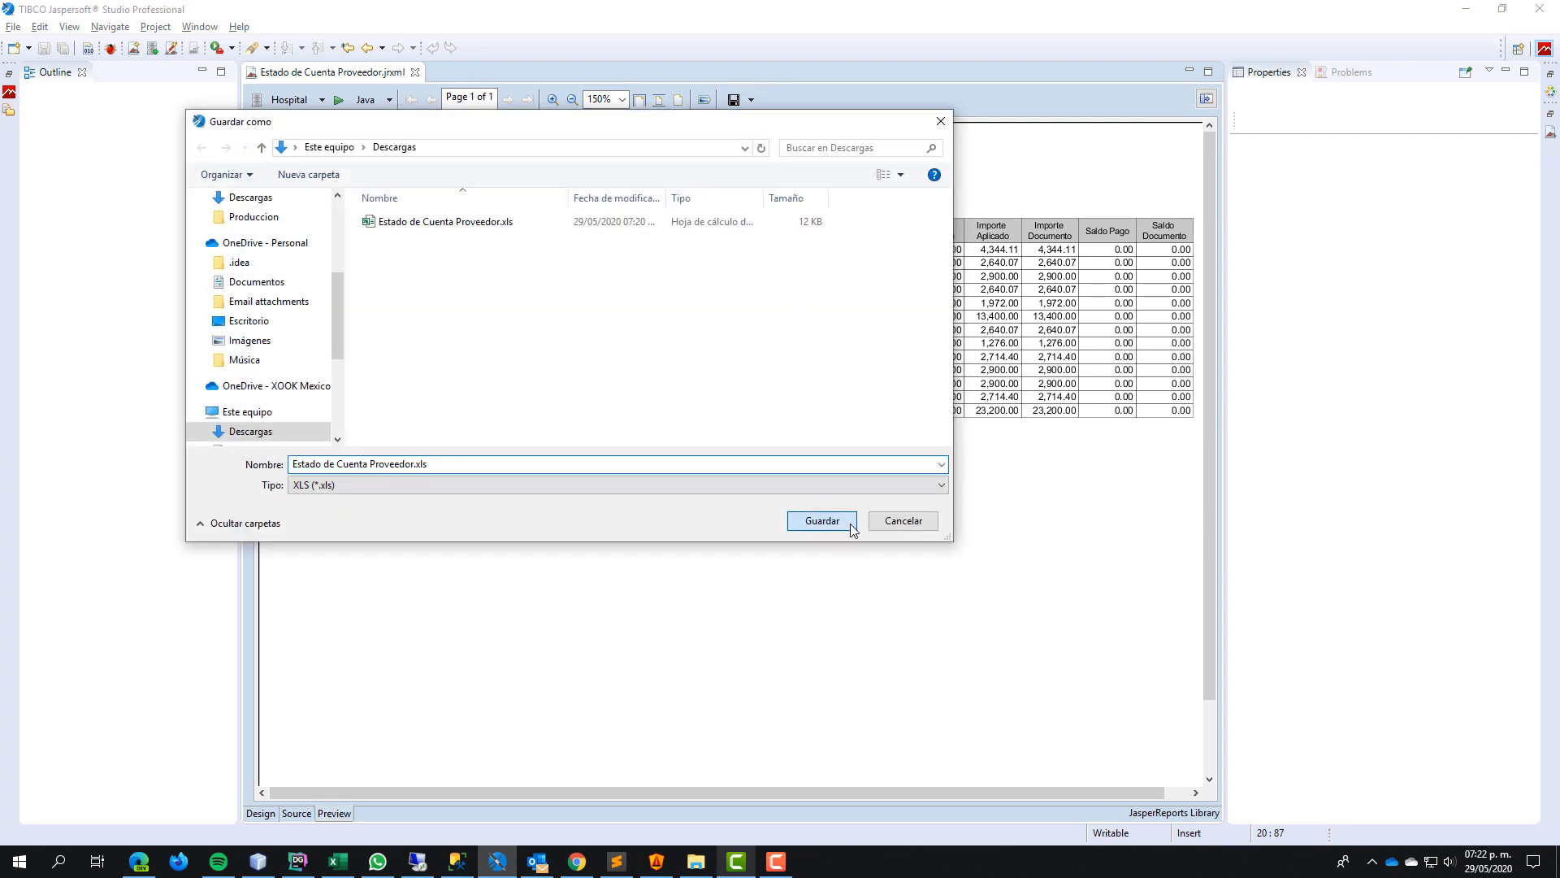
click(819, 520)
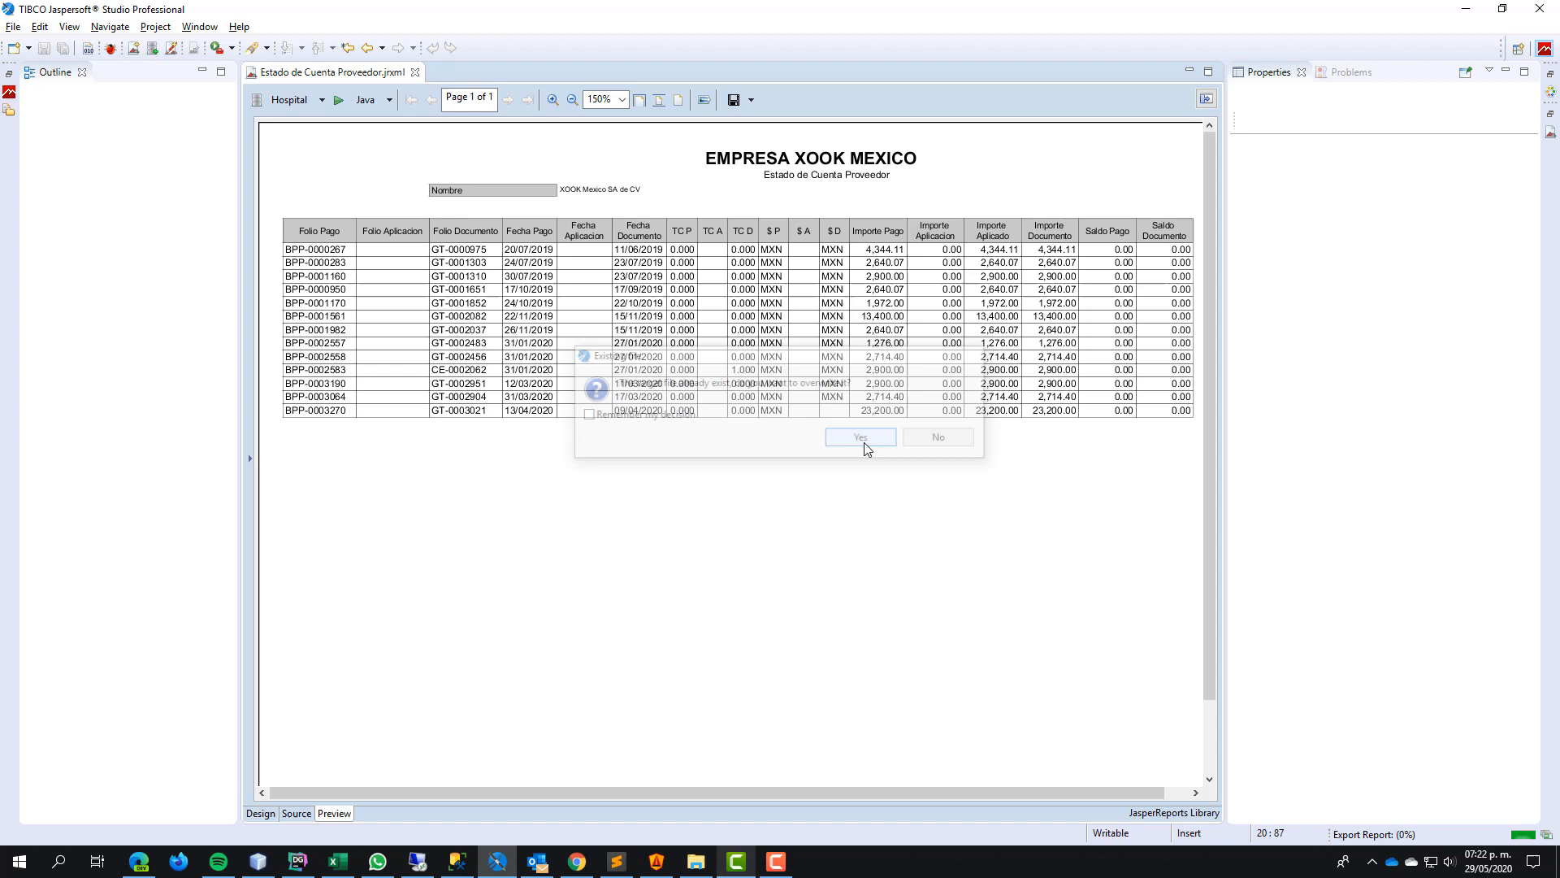
click(858, 437)
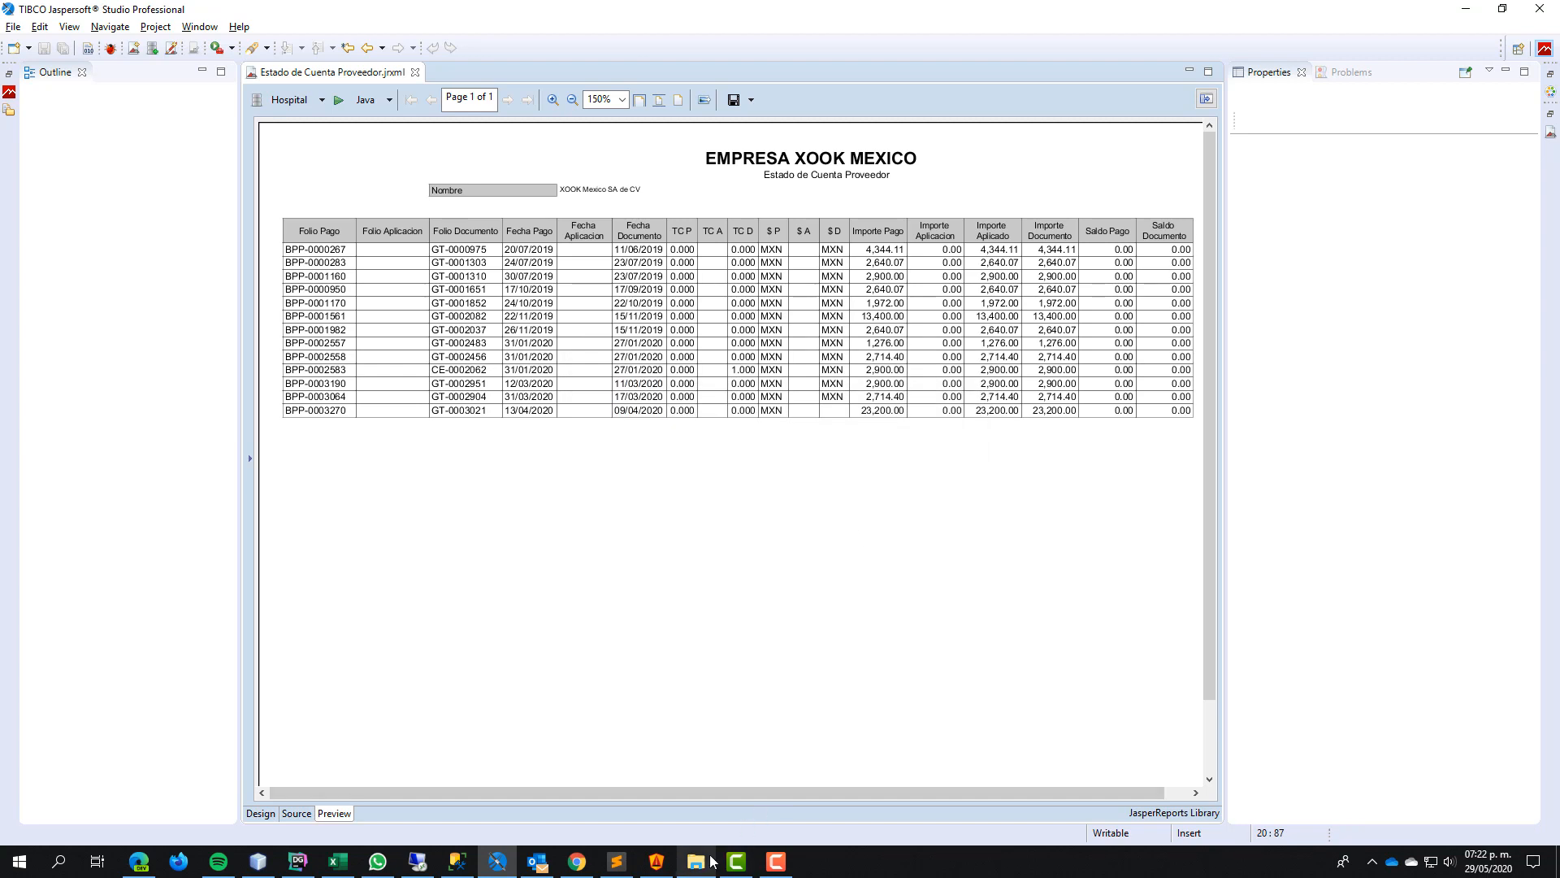
click(694, 861)
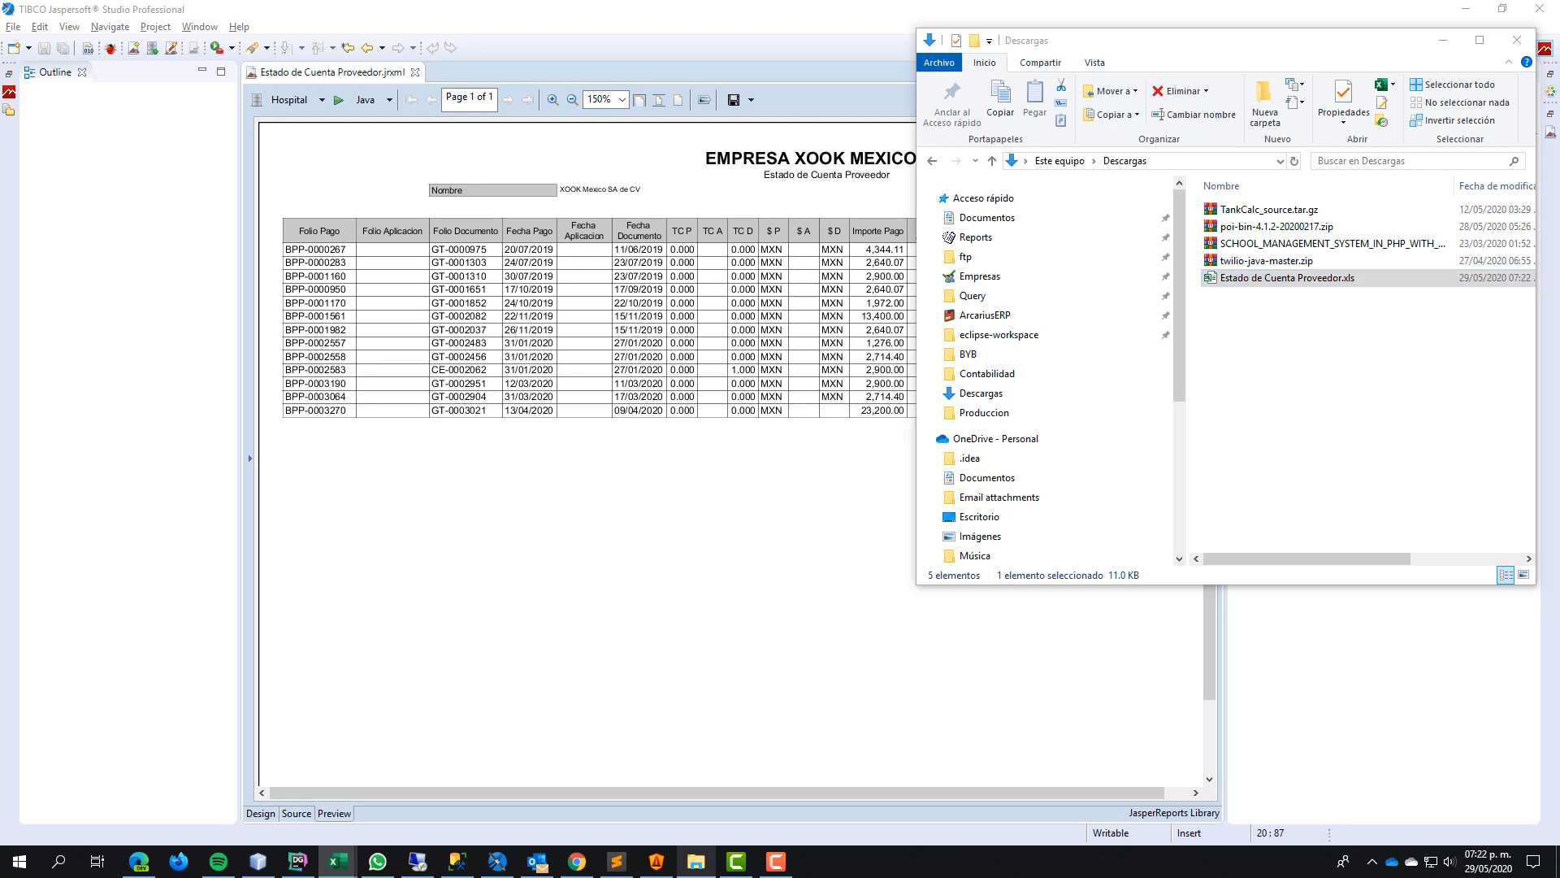
- Review the re-exported XLS: widen the date column, confirm no footer rows and amounts summing as numbers
double_click(1291, 276)
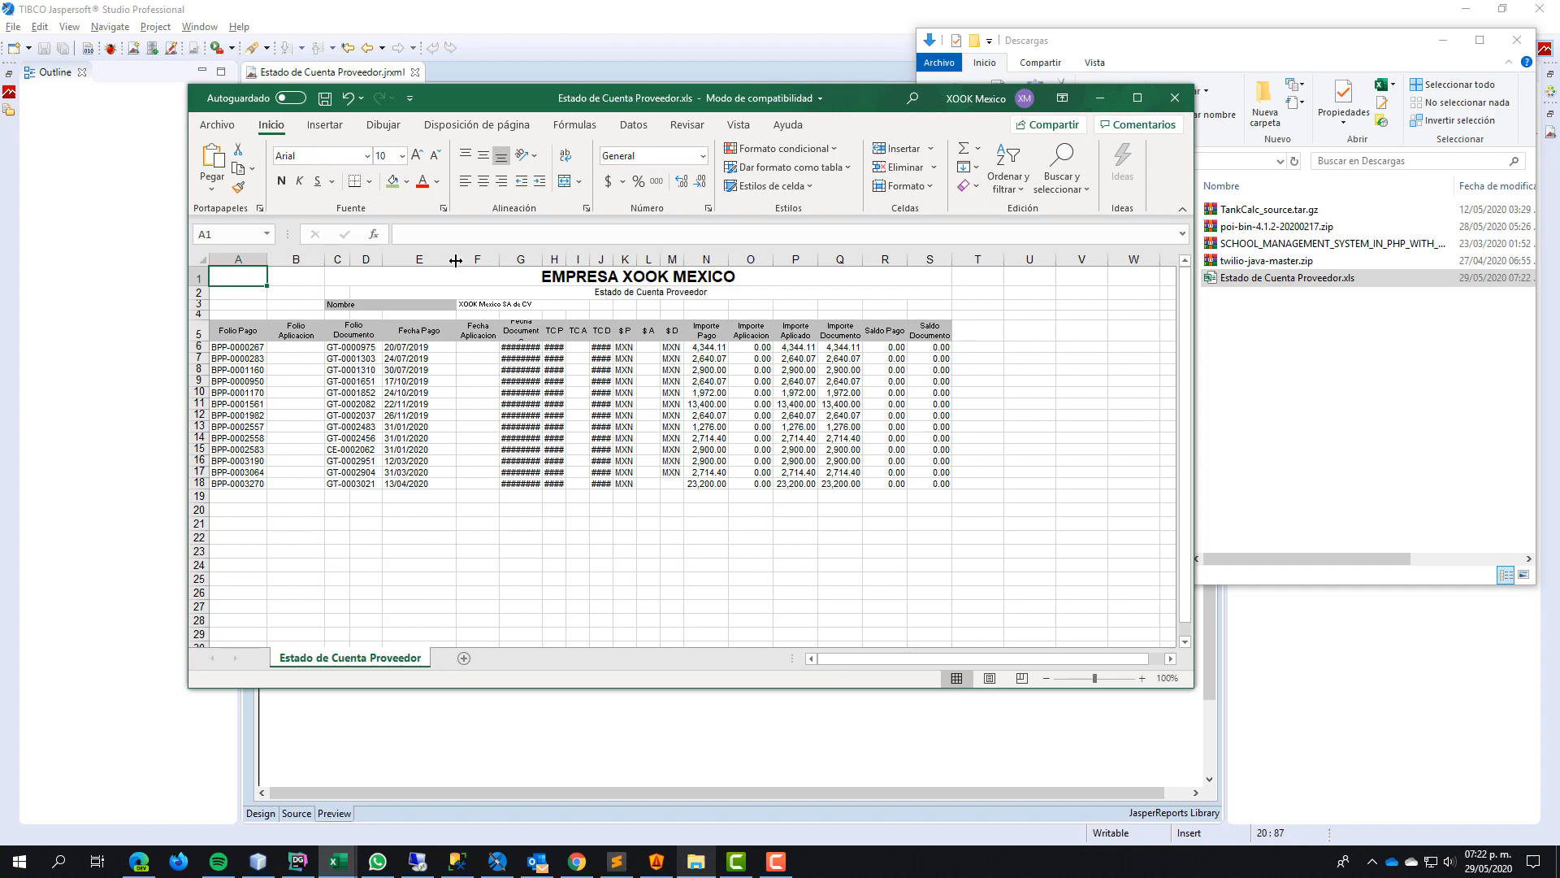
drag(457, 260, 582, 260)
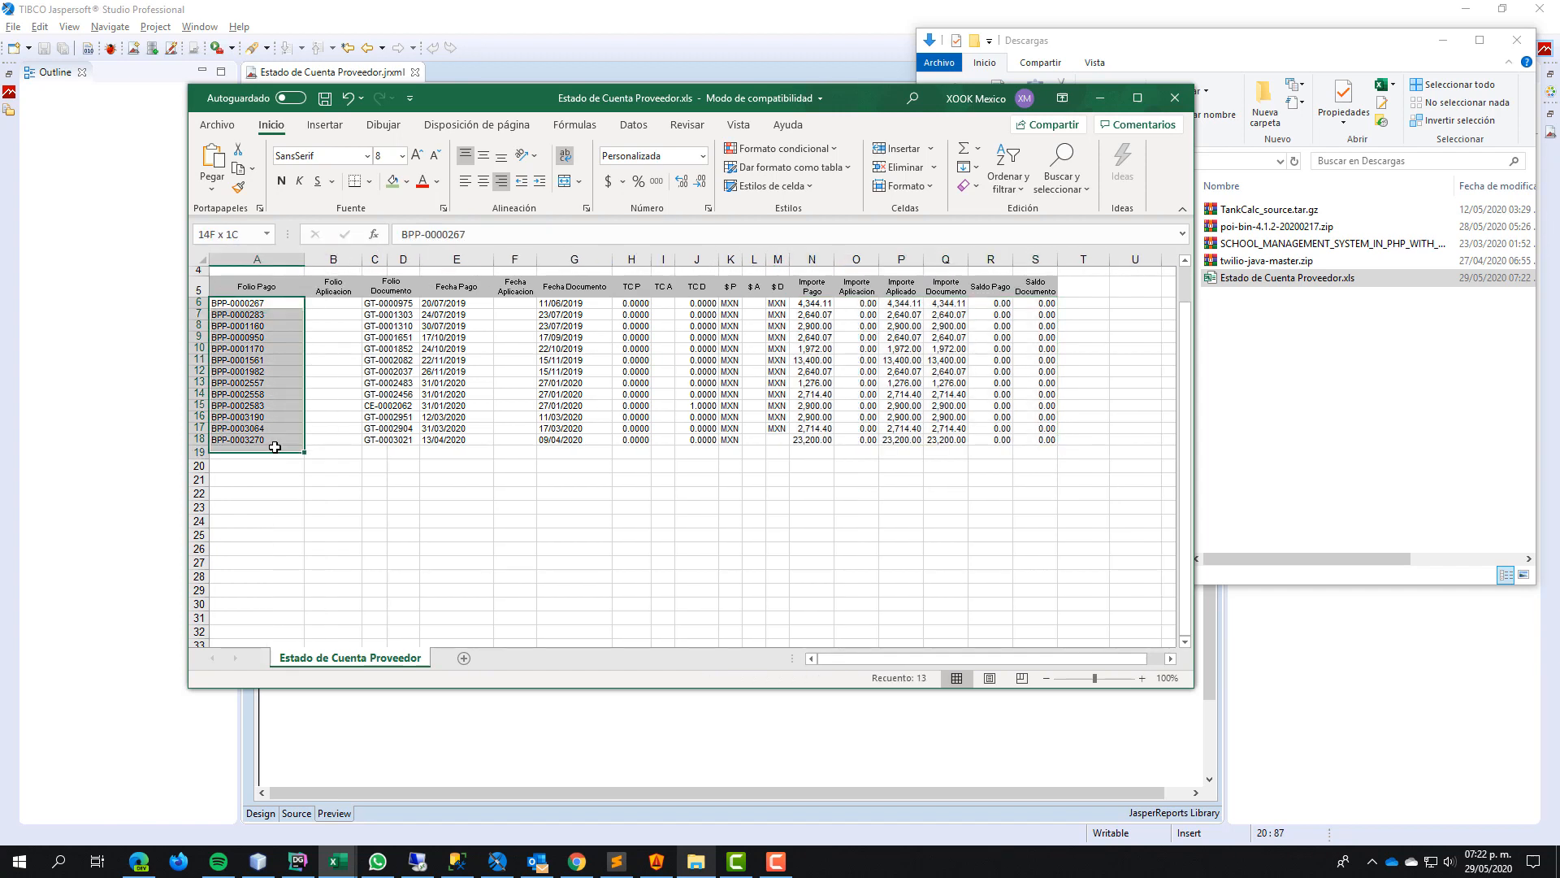
click(255, 302)
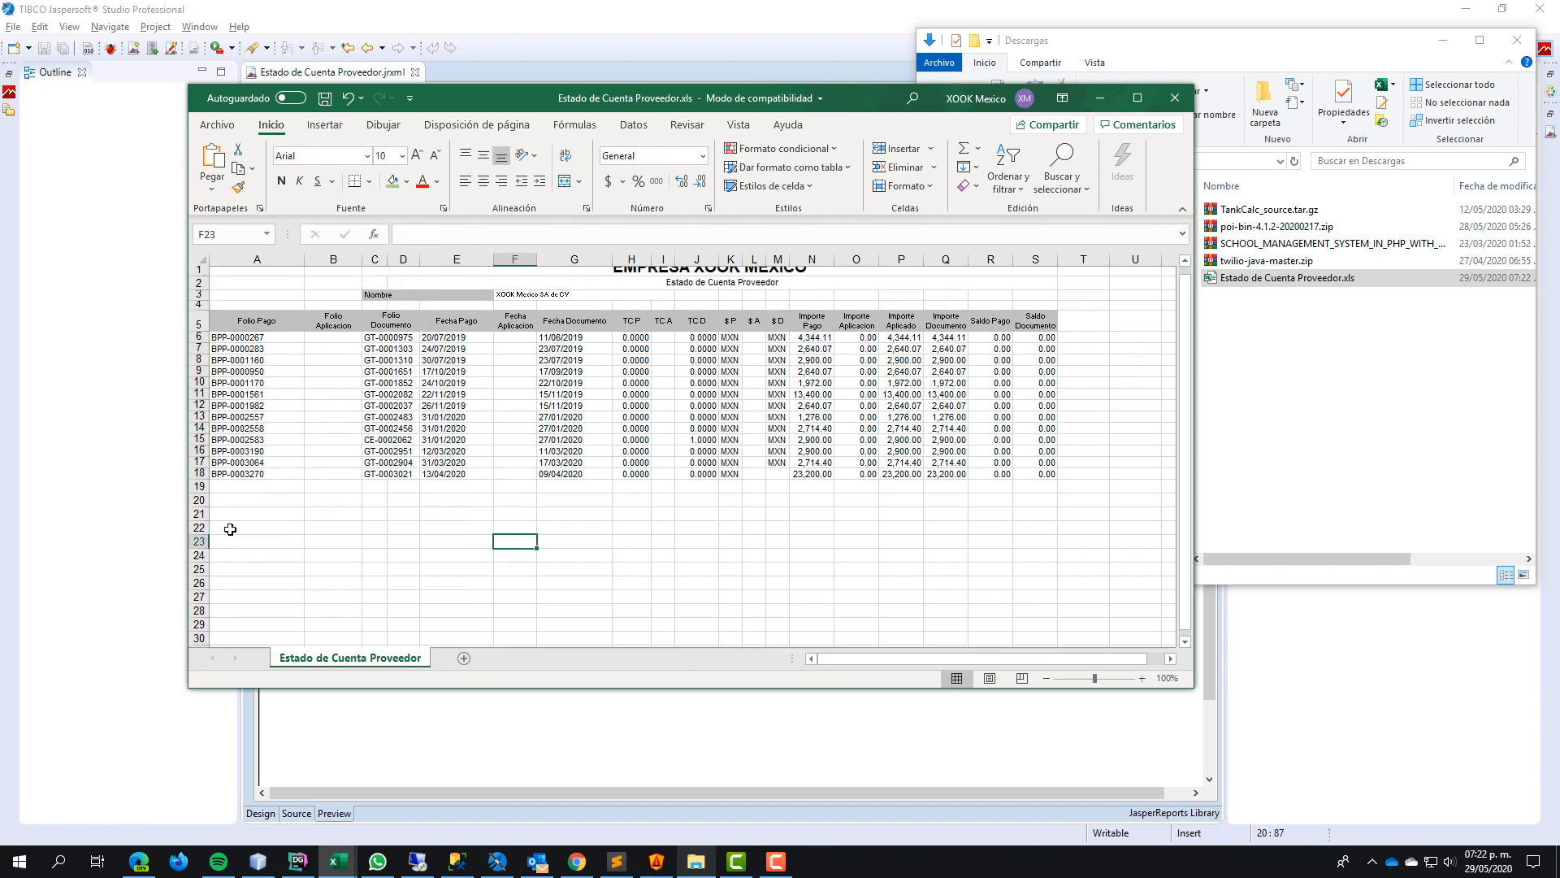
scroll(down, 3)
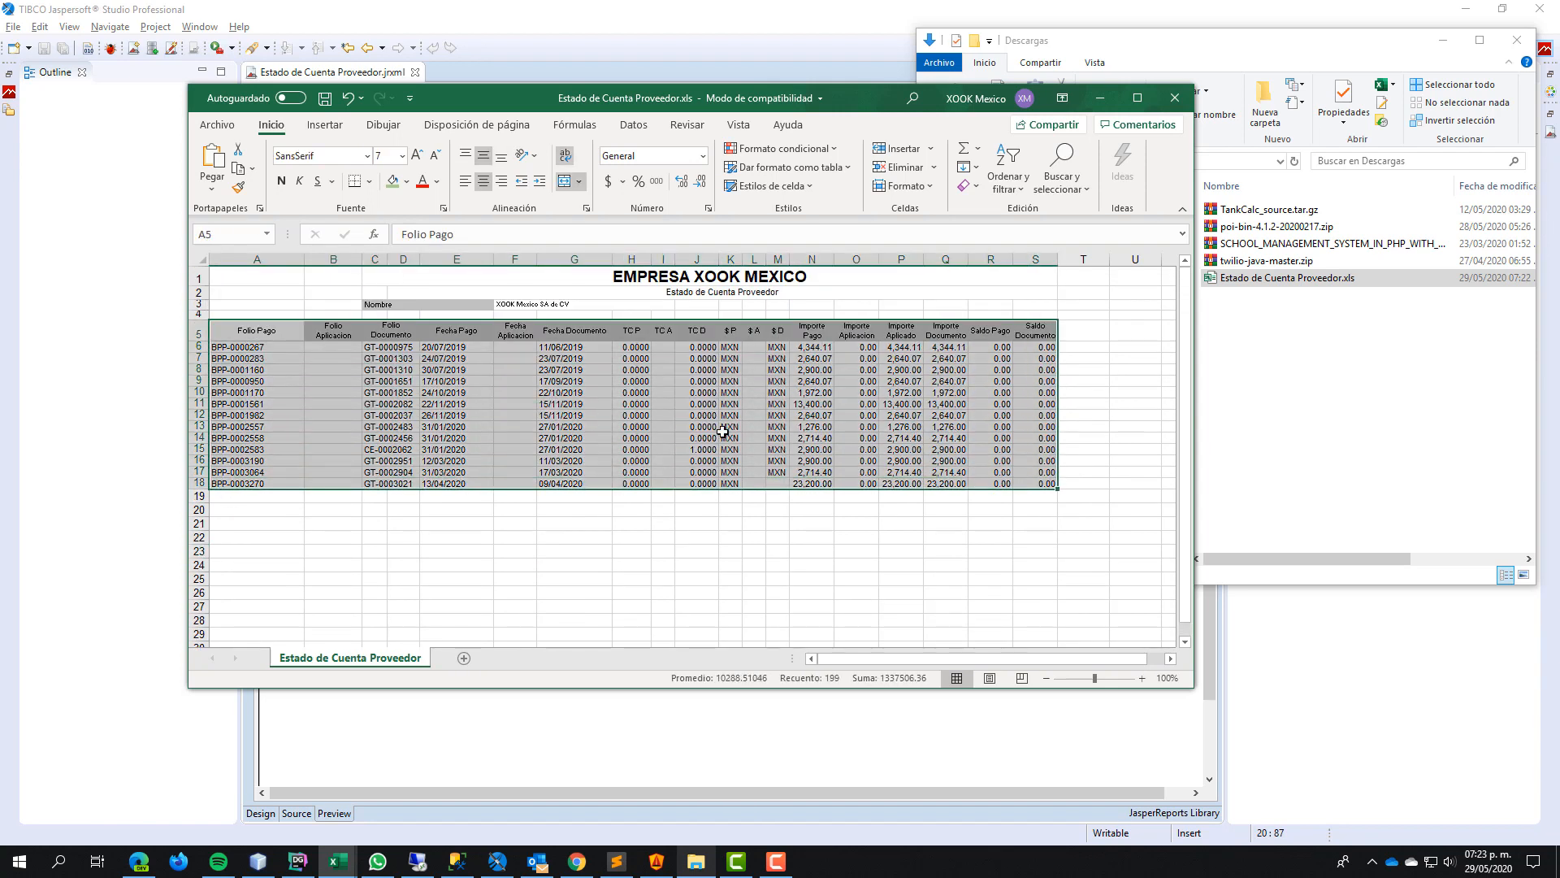
click(457, 403)
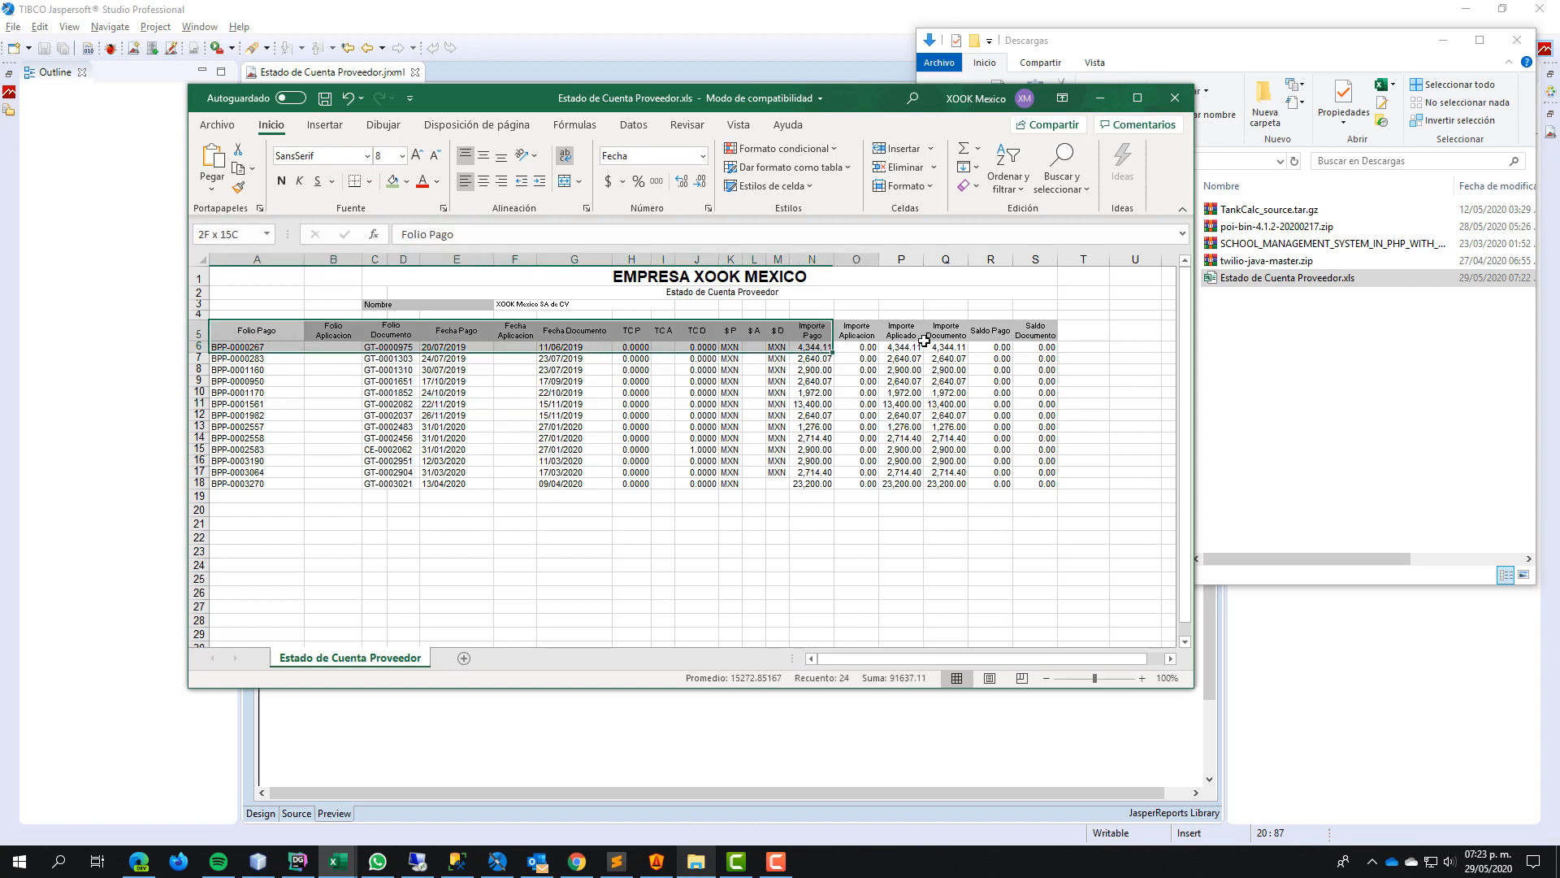
click(256, 330)
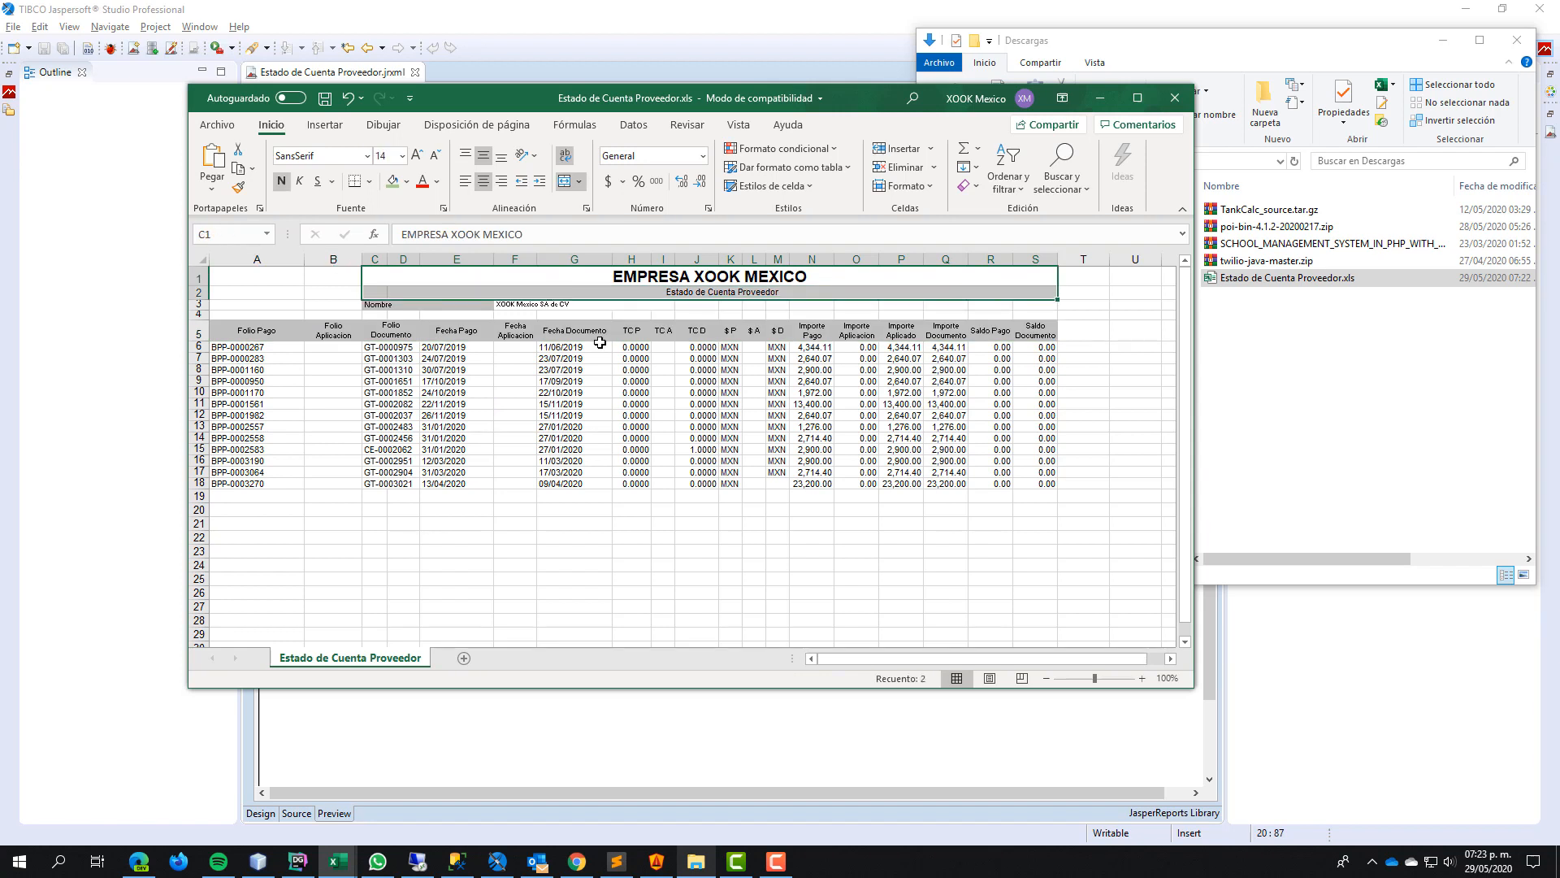
mouse_move(634, 459)
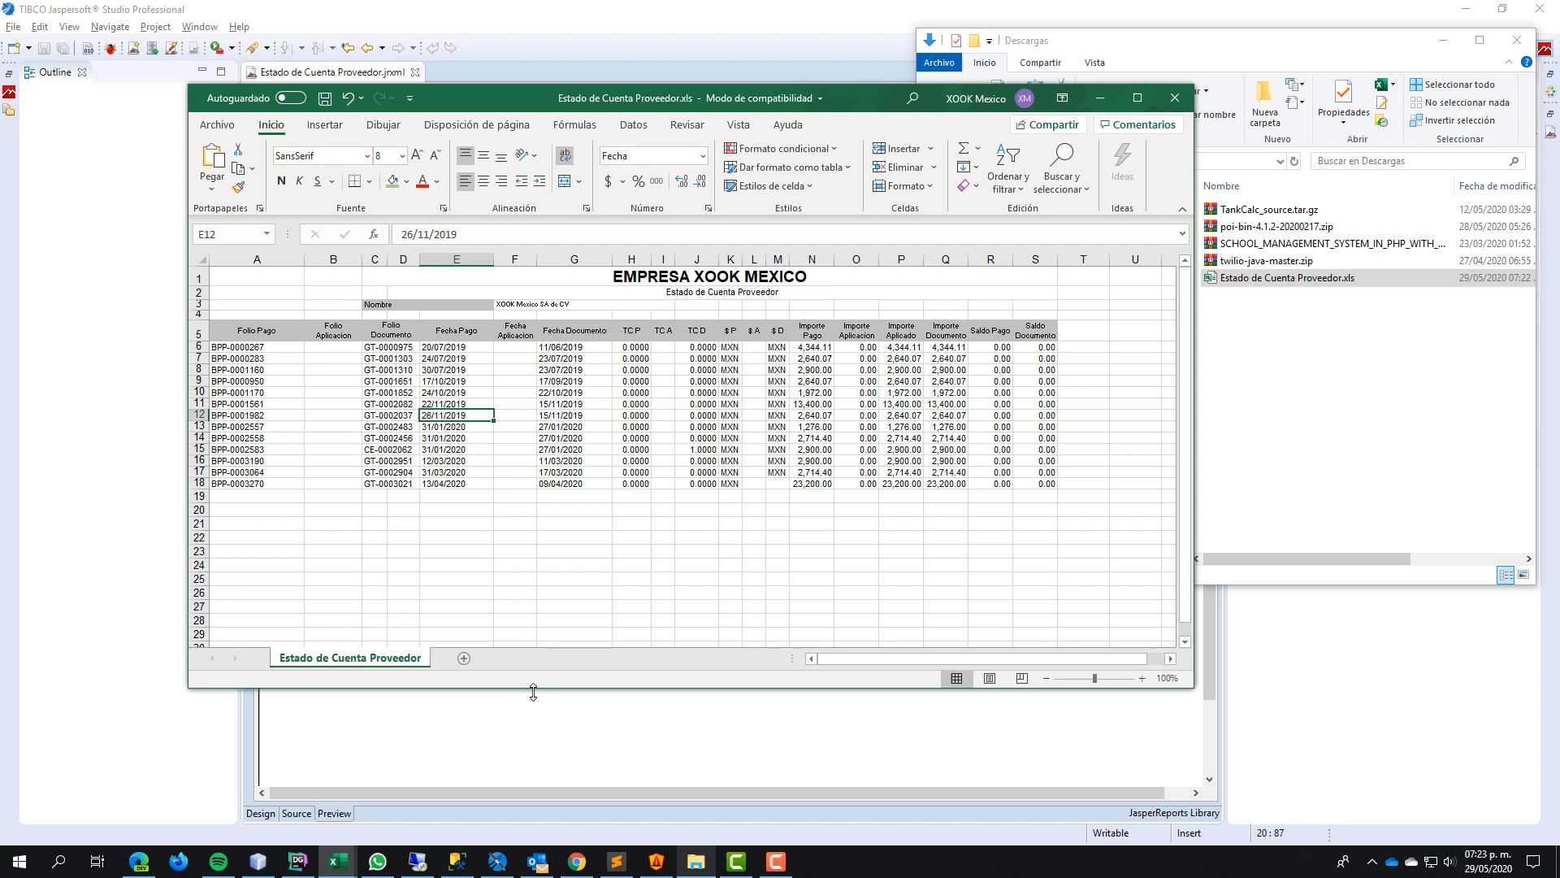
- Return to Jaspersoft Studio and show the report's JRXML source again
click(333, 813)
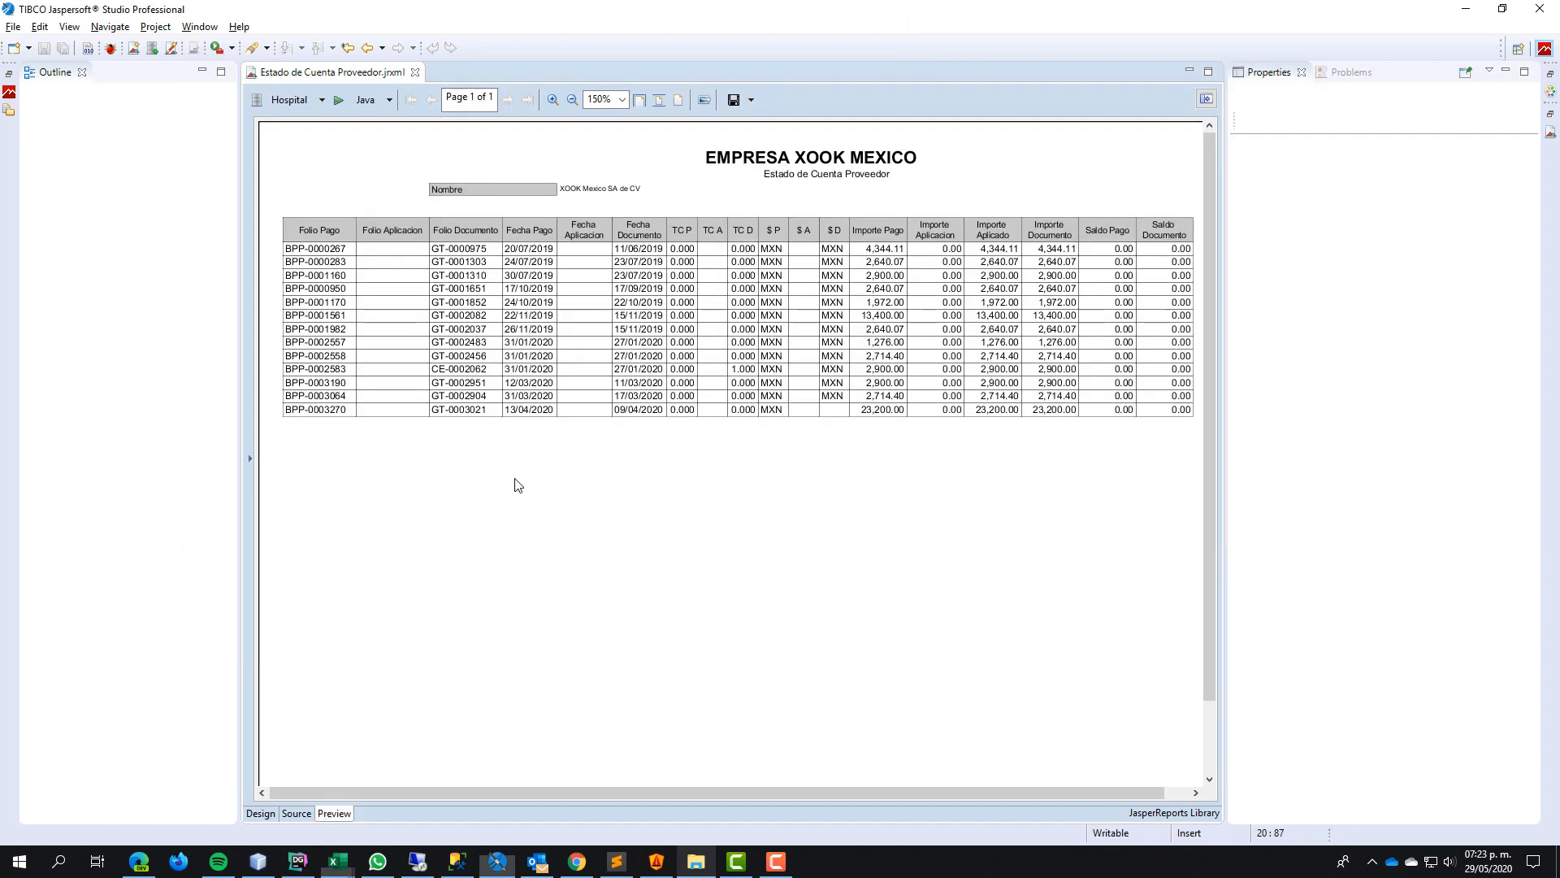
click(296, 813)
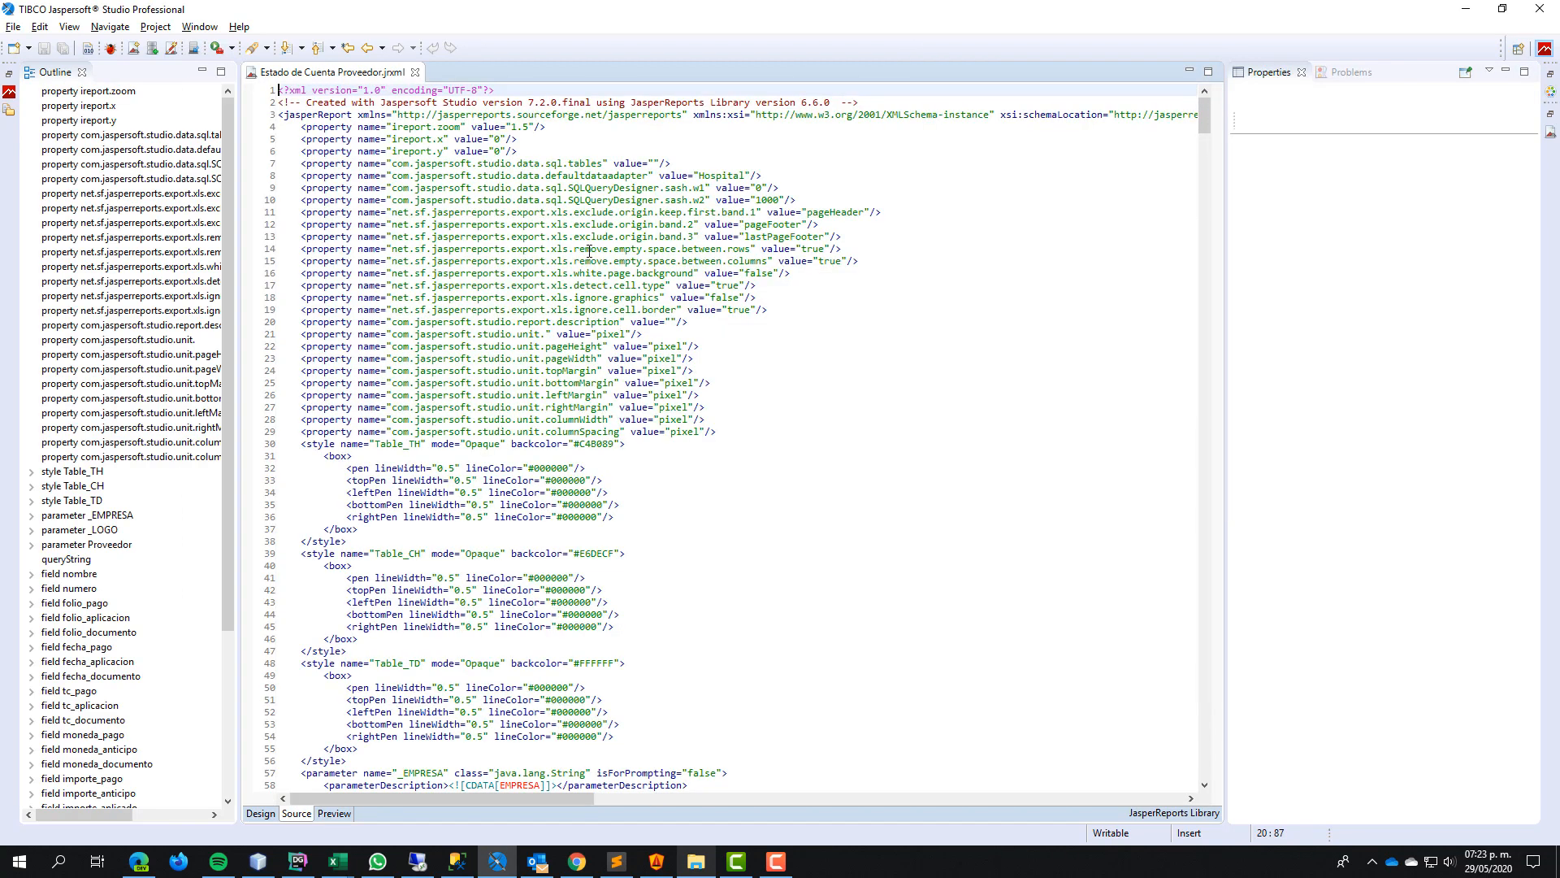